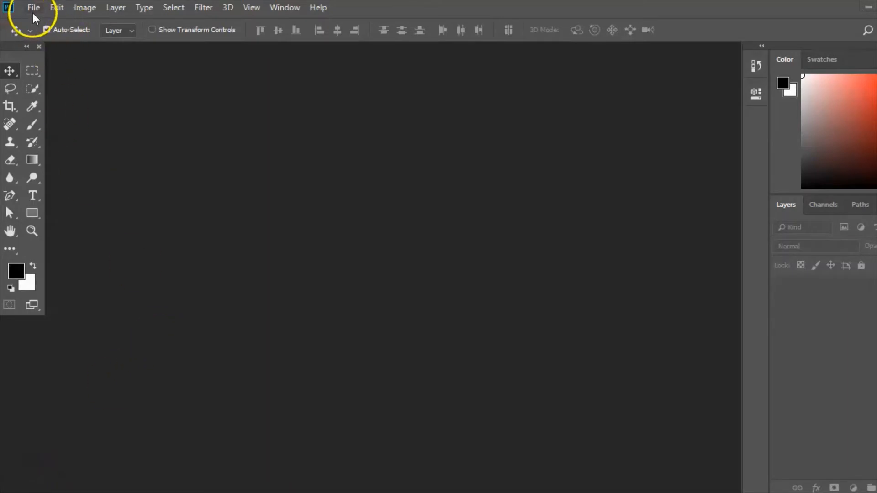
Create a new 500 × 500 px blank white document via File > New.
{"action": "left_click", "coordinate": [32, 8]}
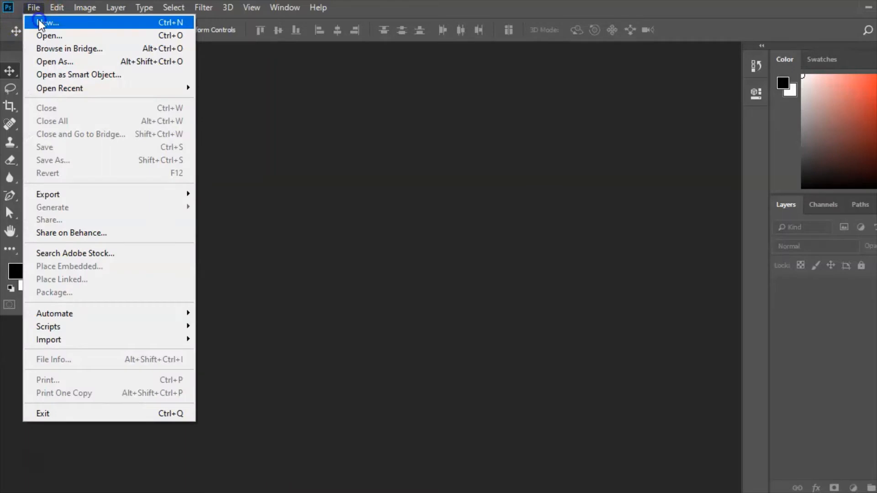
{"action": "left_click", "coordinate": [50, 22]}
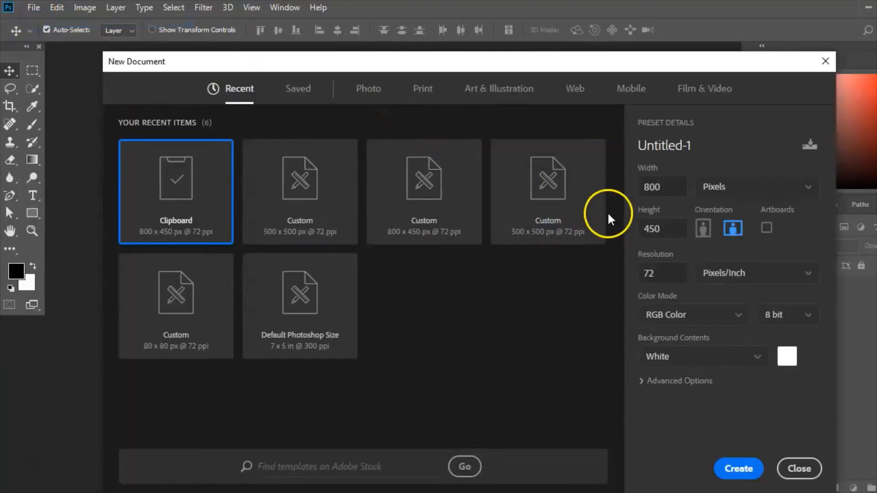
{"action": "left_click", "coordinate": [662, 186]}
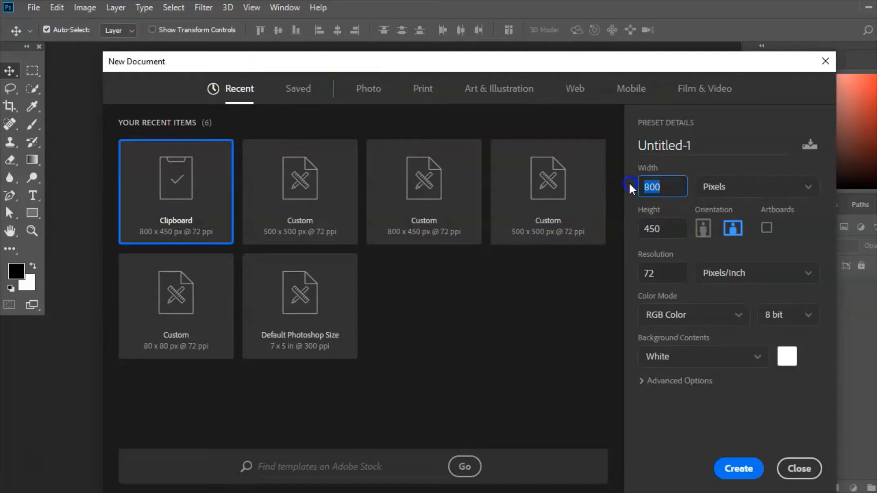
{"action": "type", "text": "500"}
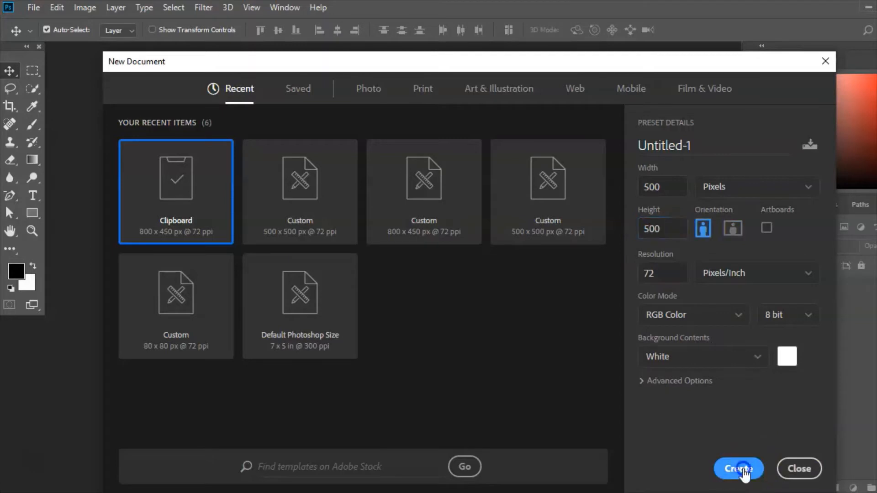
{"action": "left_click", "coordinate": [738, 468]}
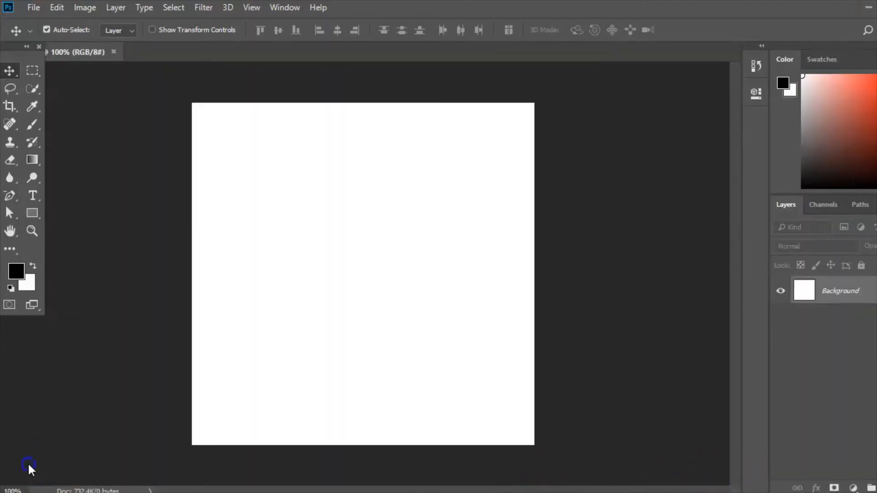
{"action": "mouse_move", "coordinate": [42, 202]}
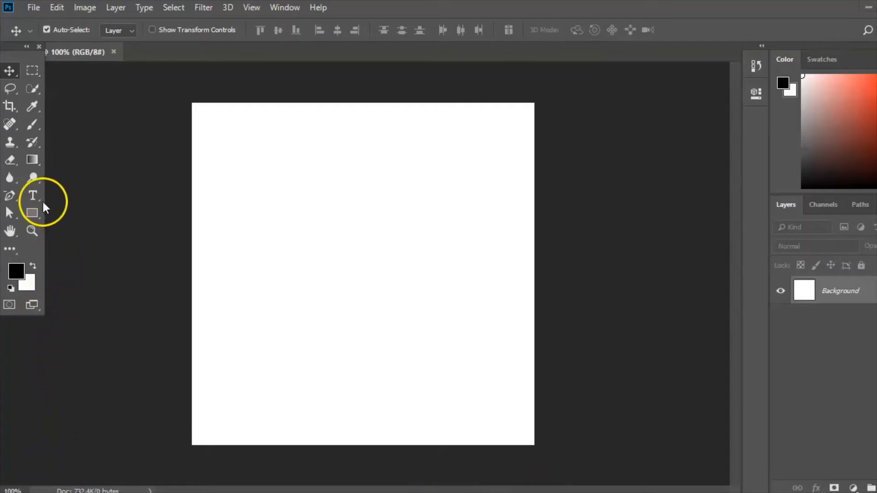
{"action": "mouse_move", "coordinate": [32, 196]}
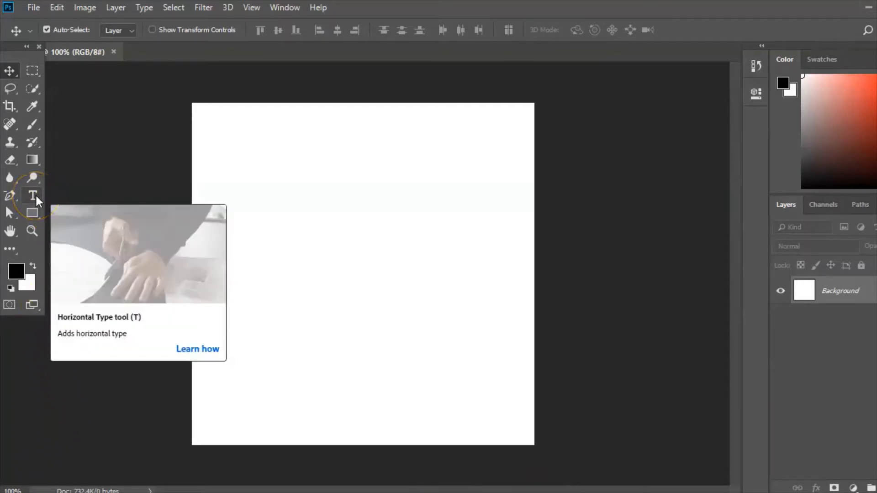
Add the bold black word "ITSC" with the Horizontal Type tool near the canvas bottom.
{"action": "left_click", "coordinate": [278, 376]}
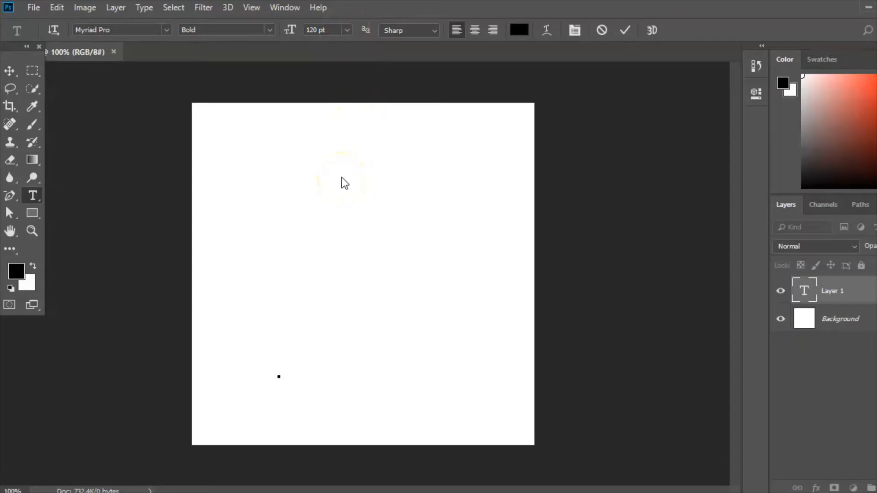
{"action": "type", "text": "I"}
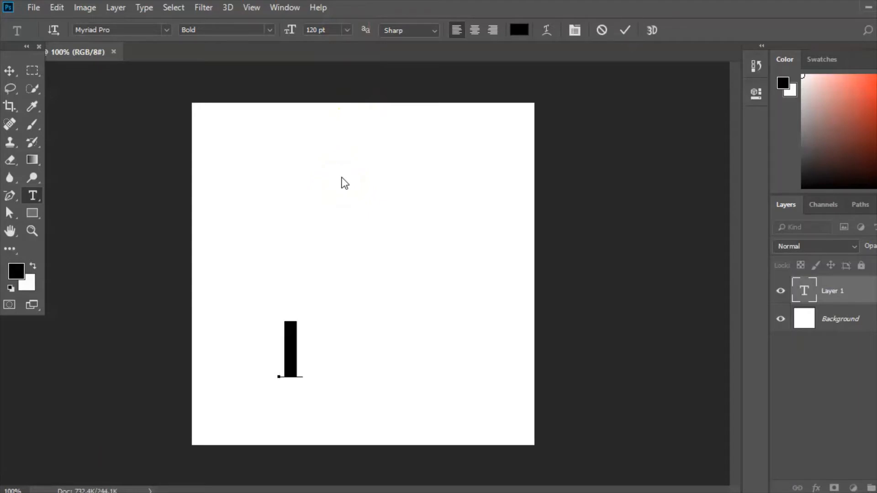
{"action": "type", "text": "IT"}
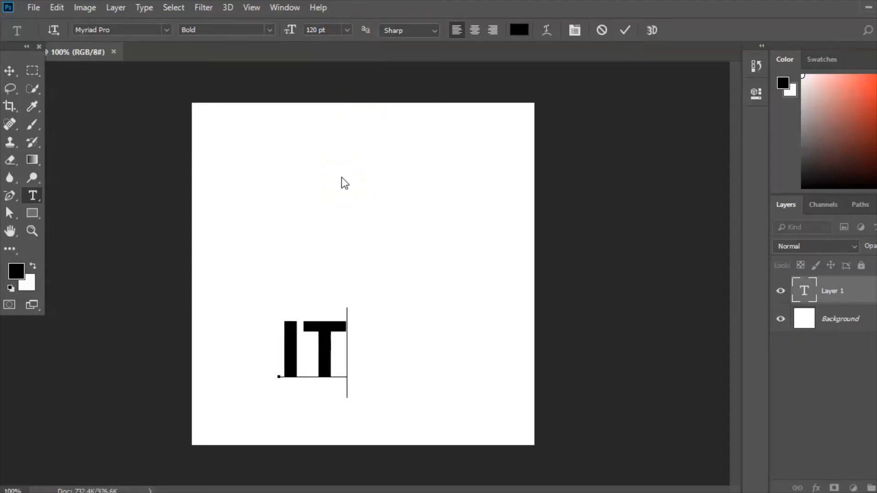
{"action": "type", "text": "SC"}
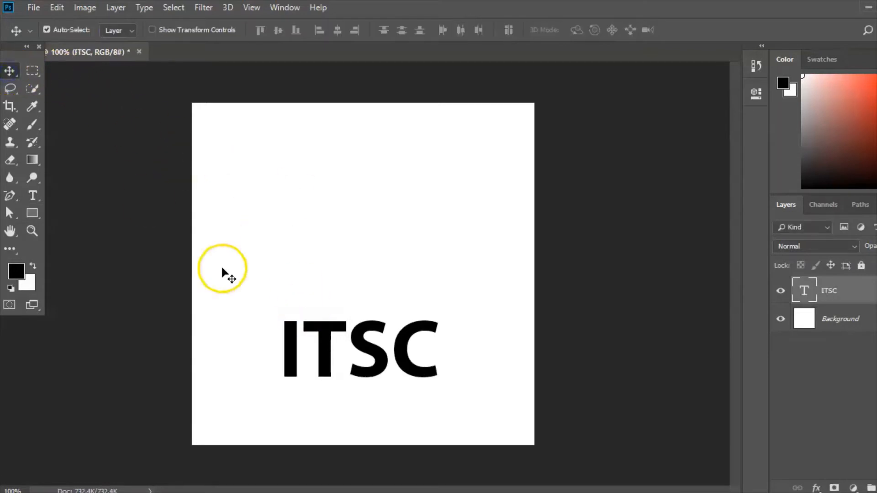
{"action": "mouse_move", "coordinate": [10, 71]}
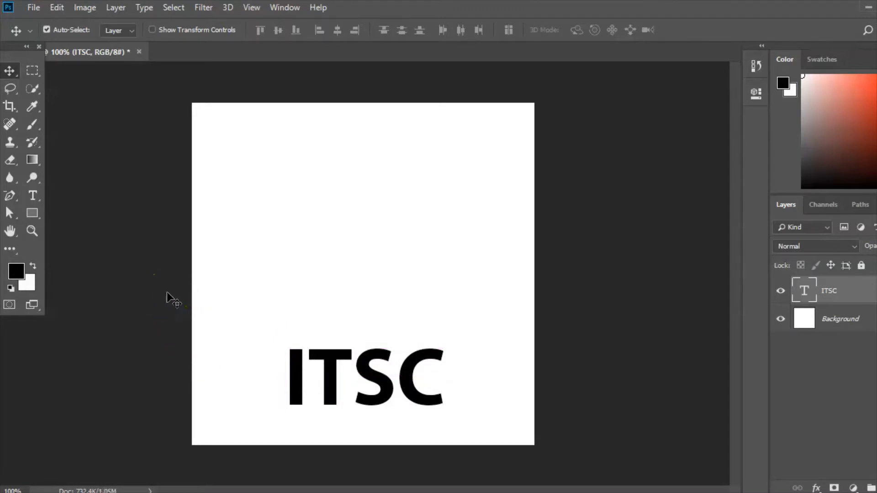
Draw a long thin rectangle bar, about 344 × 29 px, above the ITSC text.
{"action": "left_click", "coordinate": [32, 212]}
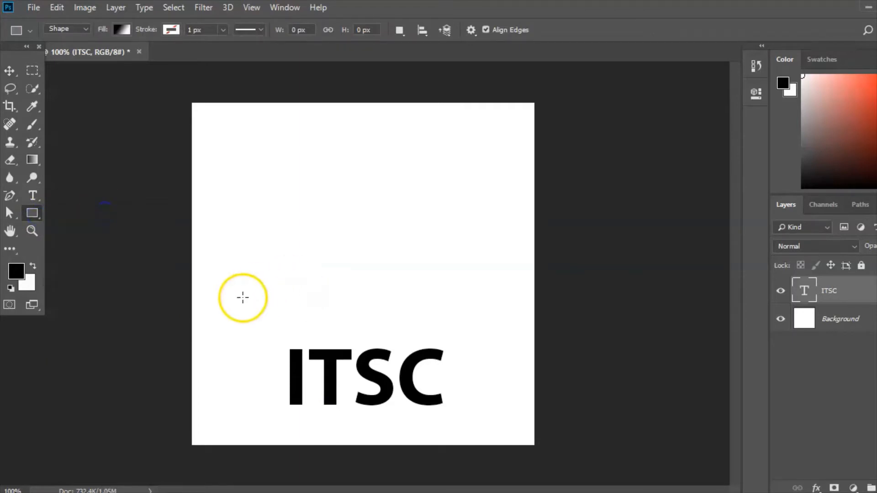
{"action": "left_click_drag", "start_coordinate": [243, 297], "coordinate": [469, 315]}
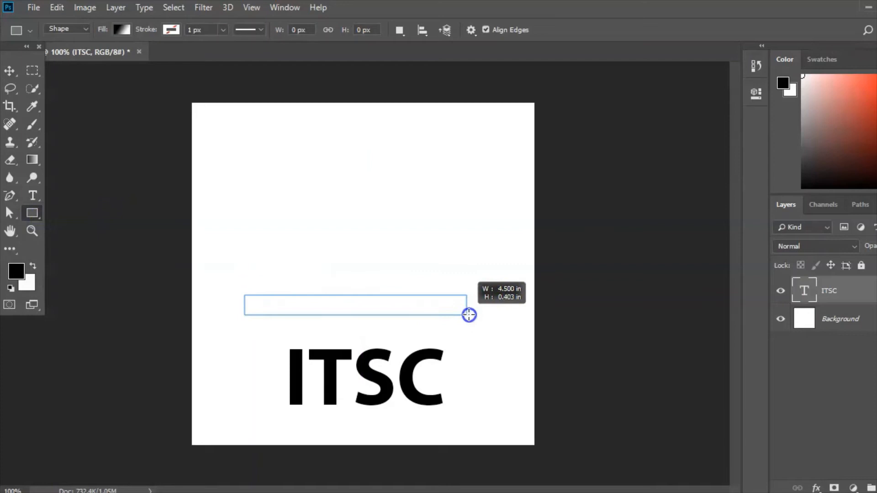
{"action": "left_click_drag", "start_coordinate": [469, 315], "coordinate": [480, 315]}
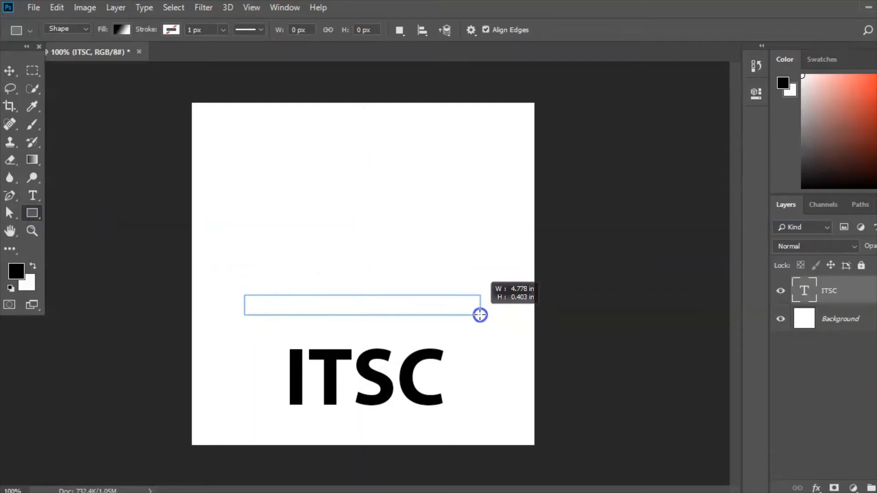
{"action": "left_click_drag", "start_coordinate": [243, 296], "coordinate": [480, 314]}
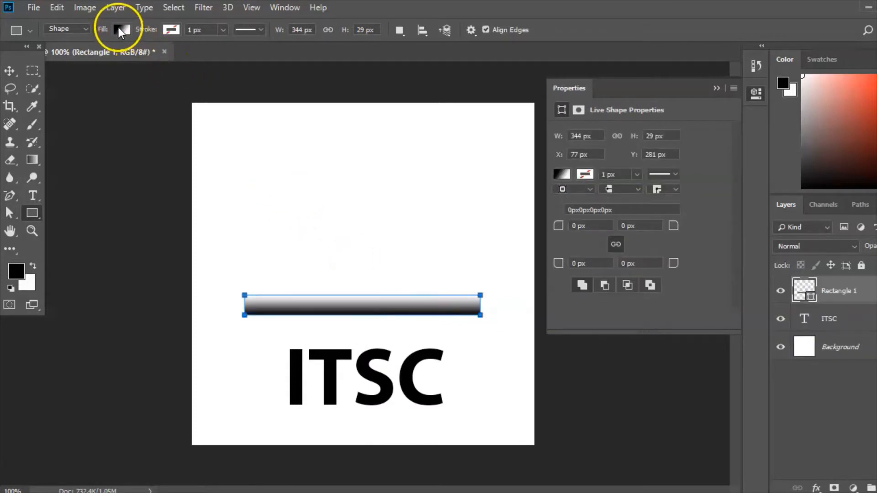
Set the bar's fill to solid black instead of gradient.
{"action": "left_click", "coordinate": [121, 29]}
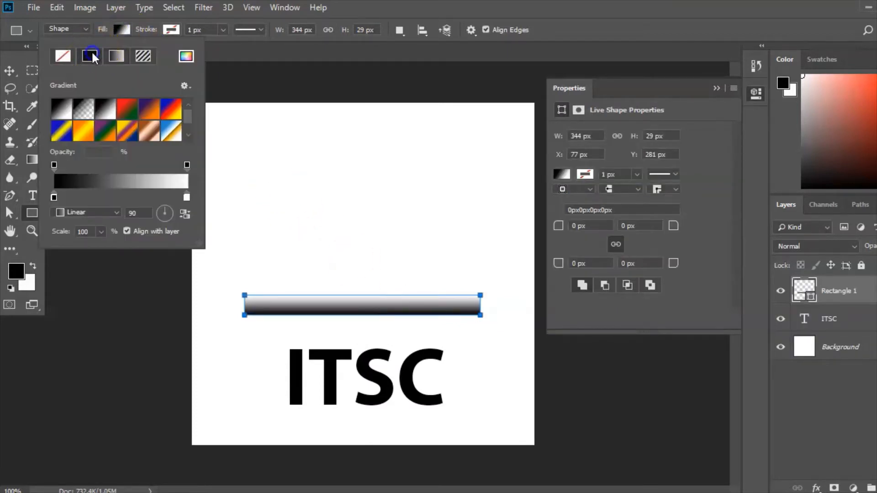
{"action": "left_click", "coordinate": [88, 55]}
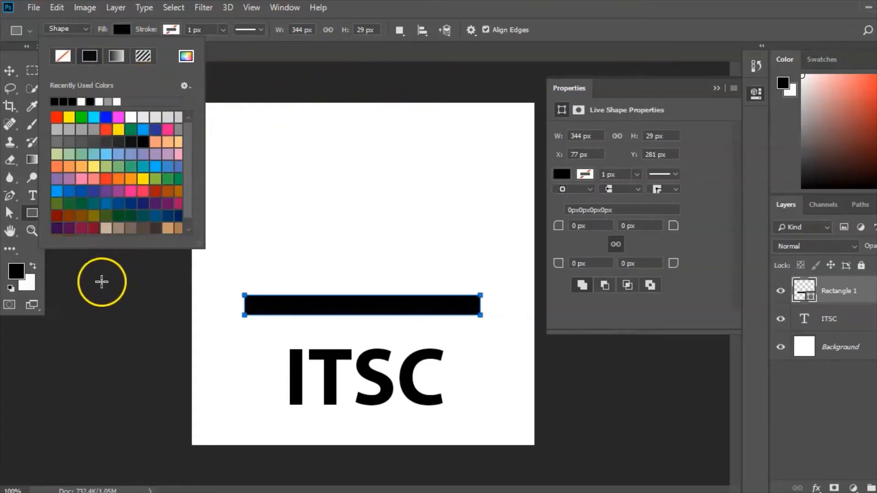
{"action": "mouse_move", "coordinate": [77, 268]}
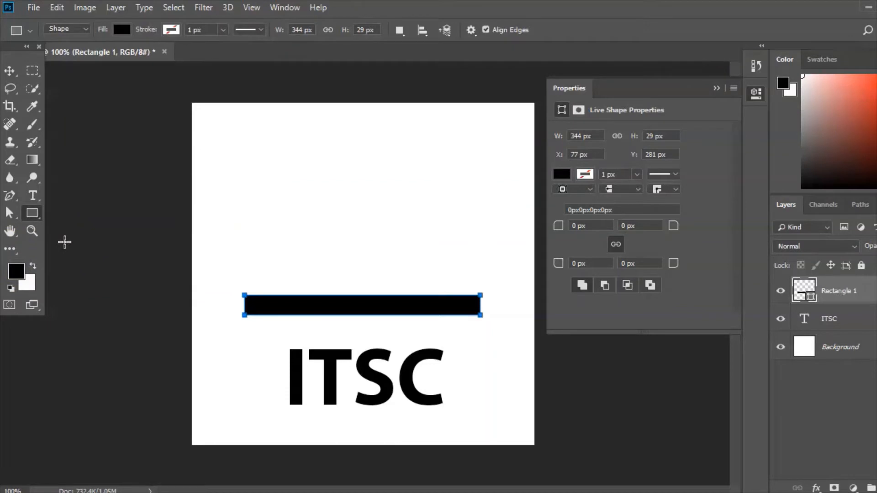
{"action": "mouse_move", "coordinate": [261, 374]}
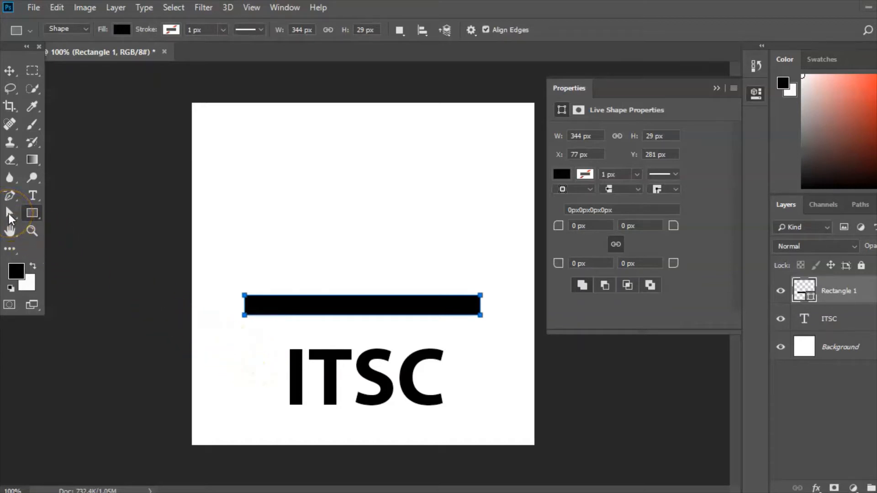
{"action": "mouse_move", "coordinate": [9, 213]}
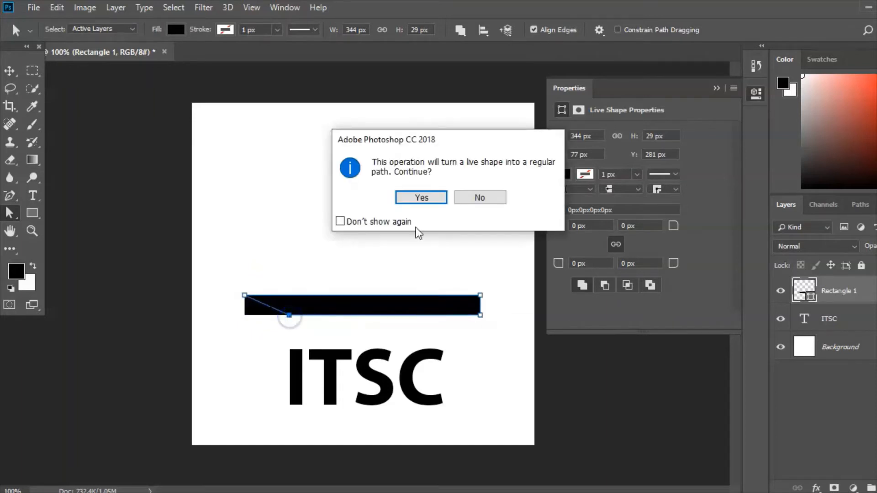
Convert the bar to a path and pull its bottom corners inward into a tapered hull.
{"action": "left_click", "coordinate": [421, 197]}
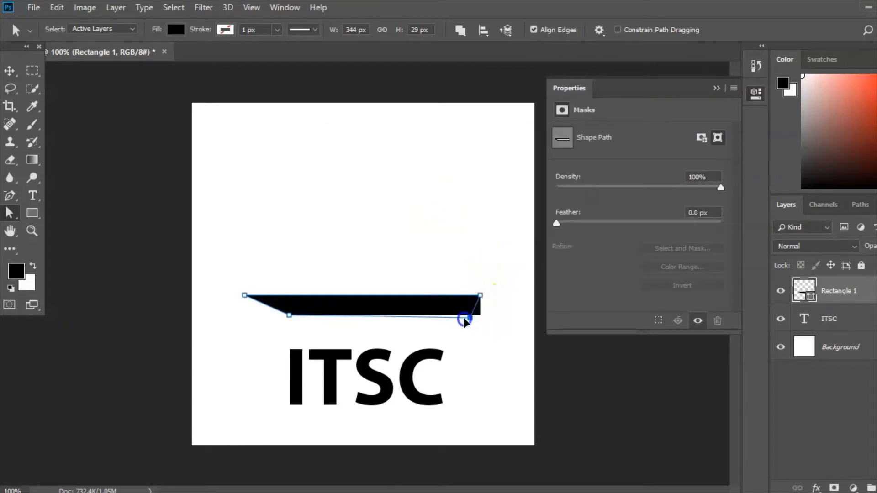
{"action": "left_click_drag", "start_coordinate": [466, 321], "coordinate": [426, 316]}
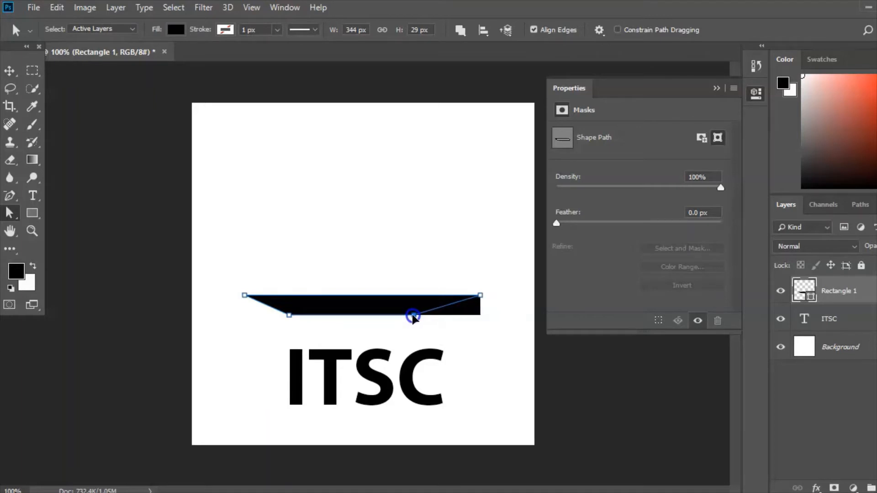
{"action": "left_click_drag", "start_coordinate": [414, 314], "coordinate": [414, 314]}
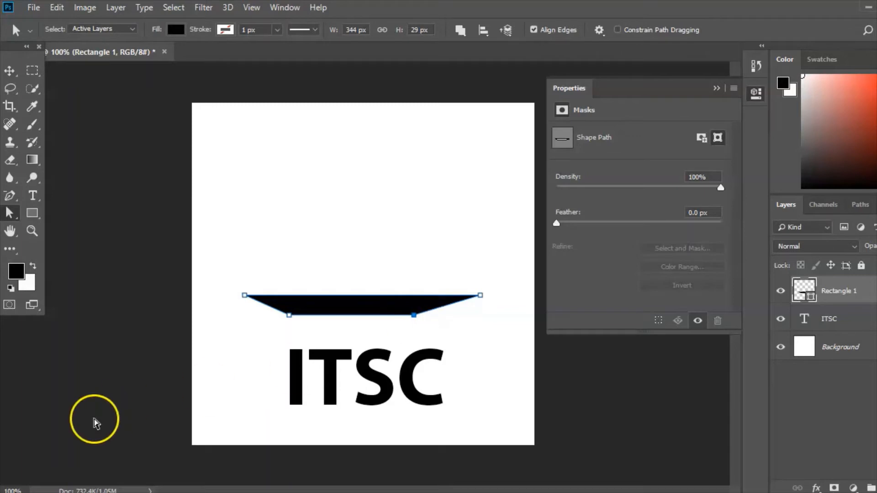
{"action": "mouse_move", "coordinate": [27, 468]}
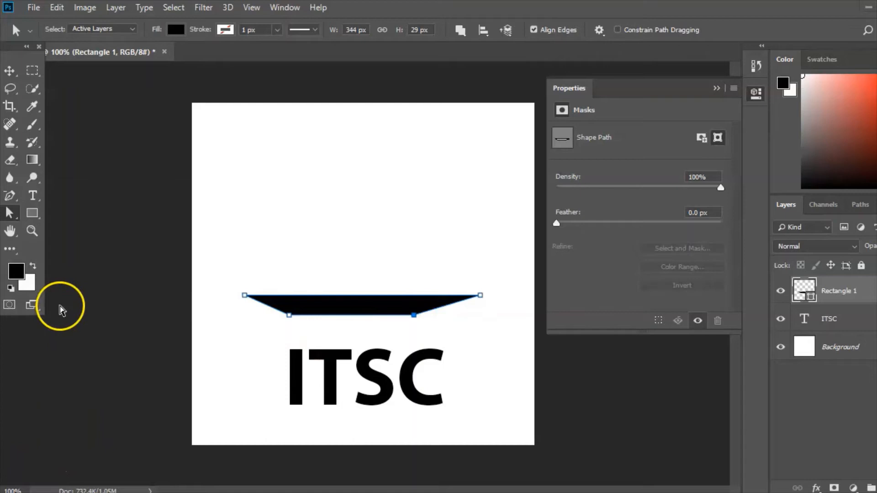
{"action": "mouse_move", "coordinate": [32, 212]}
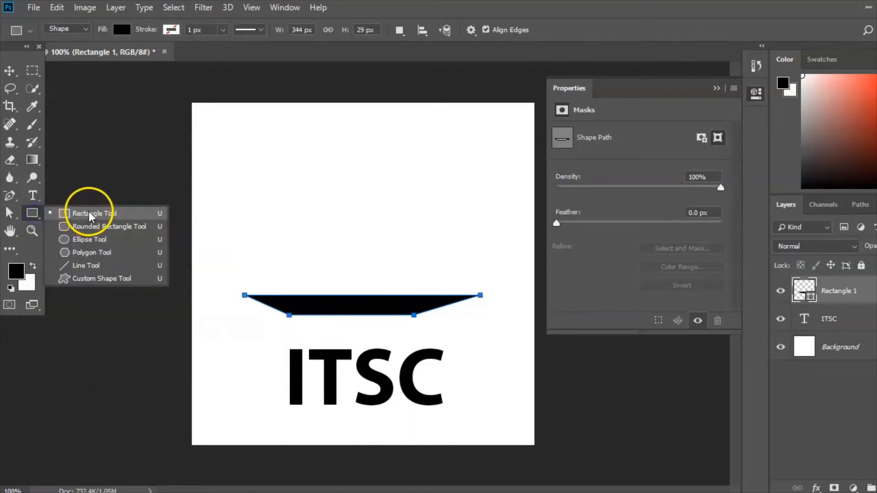
Draw a tall rectangle above the hull's right end.
{"action": "left_click", "coordinate": [94, 213]}
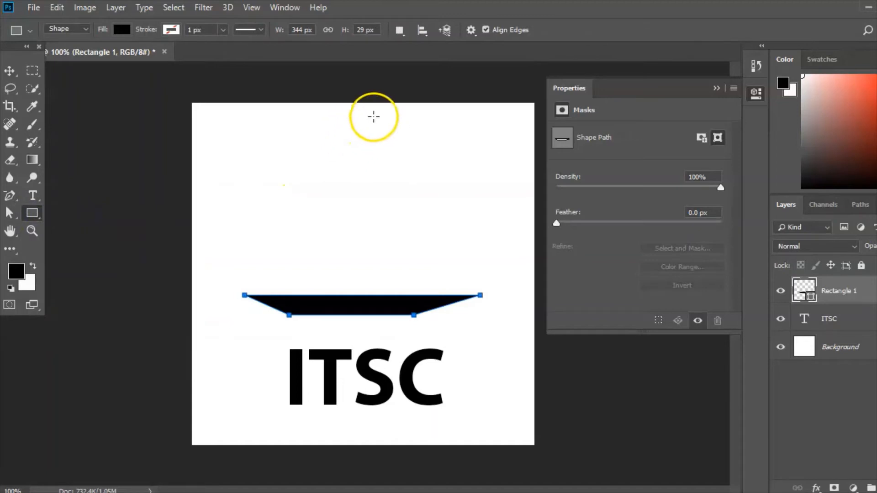
{"action": "left_click_drag", "start_coordinate": [374, 117], "coordinate": [489, 248]}
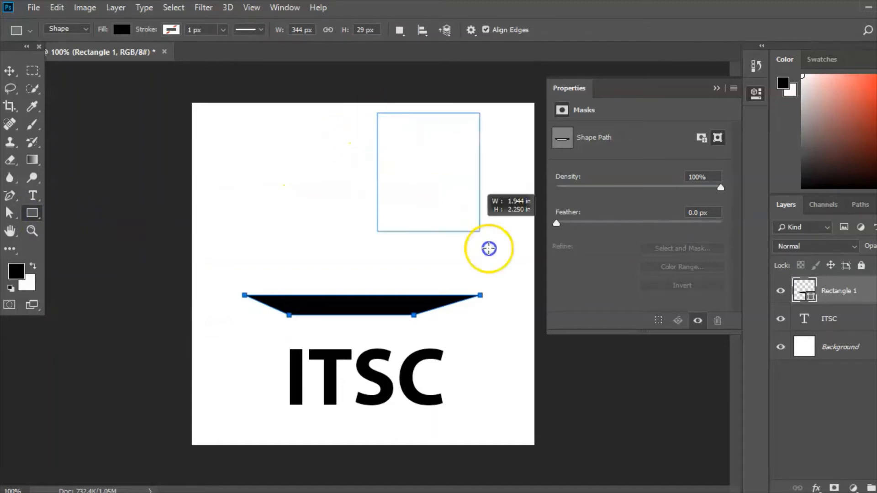
{"action": "left_click_drag", "start_coordinate": [489, 249], "coordinate": [479, 285]}
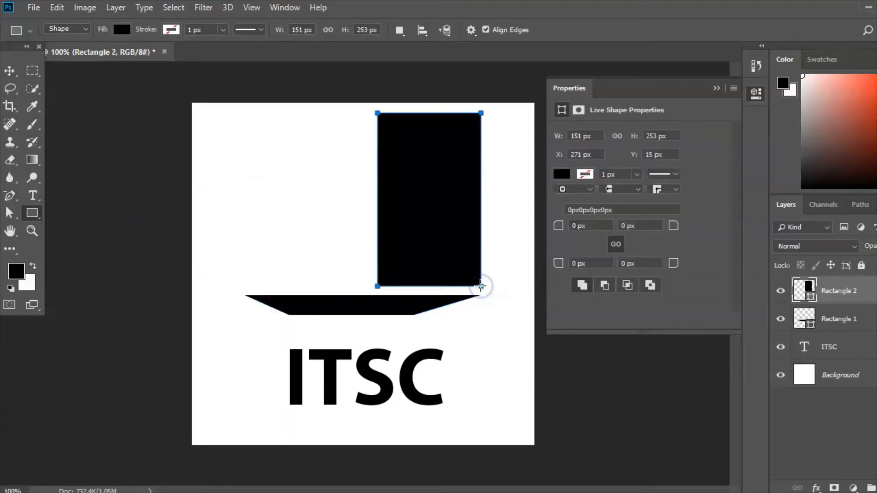
Fill the tall rectangle with a white-to-black vertical gradient.
{"action": "left_click", "coordinate": [122, 30]}
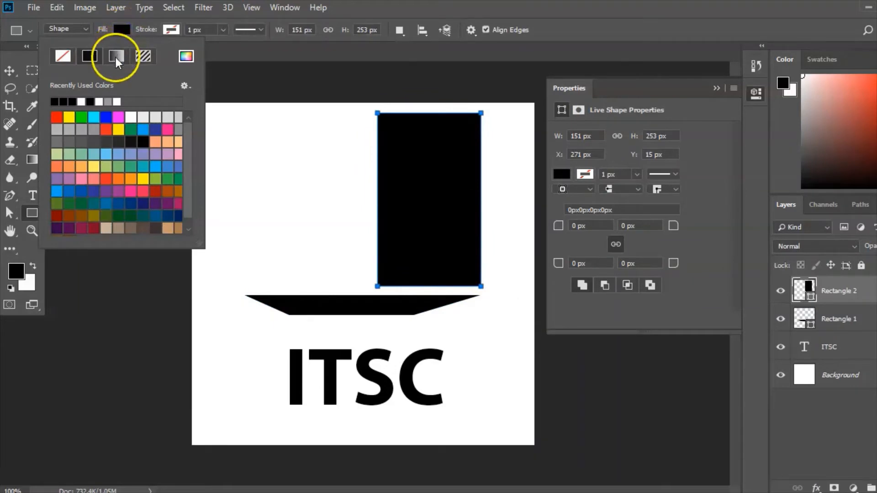
{"action": "left_click", "coordinate": [116, 56]}
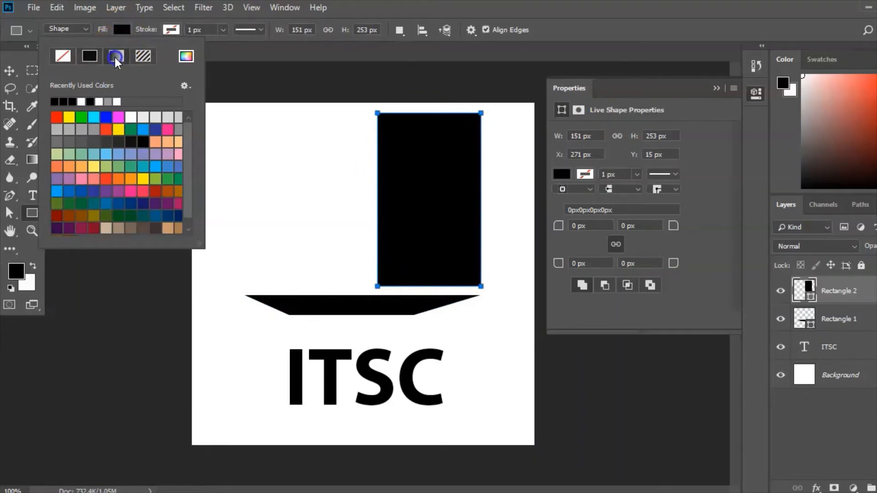
{"action": "left_click", "coordinate": [116, 55]}
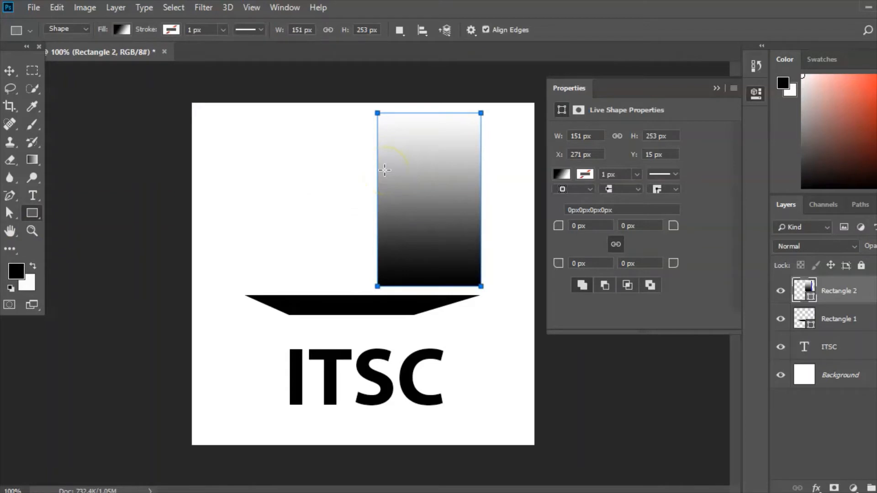
{"action": "mouse_move", "coordinate": [109, 172]}
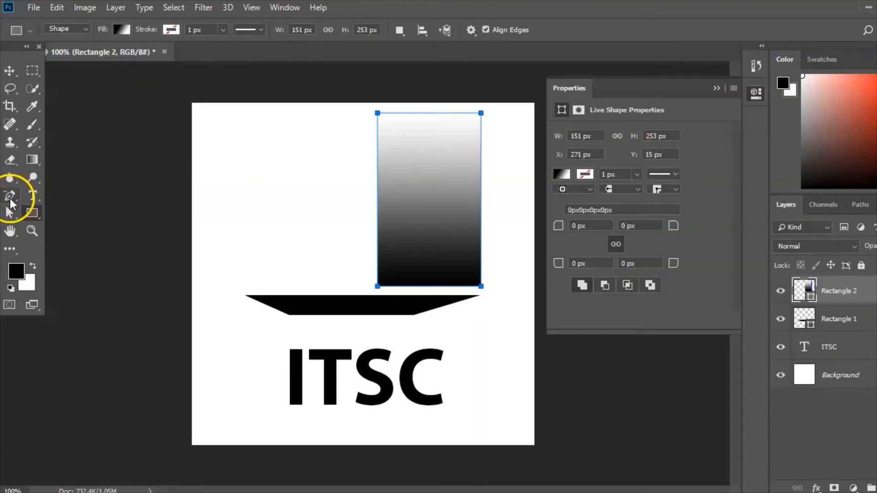
Delete the gradient rectangle's top-right anchor, converting it into a triangular sail path.
{"action": "left_click", "coordinate": [10, 196]}
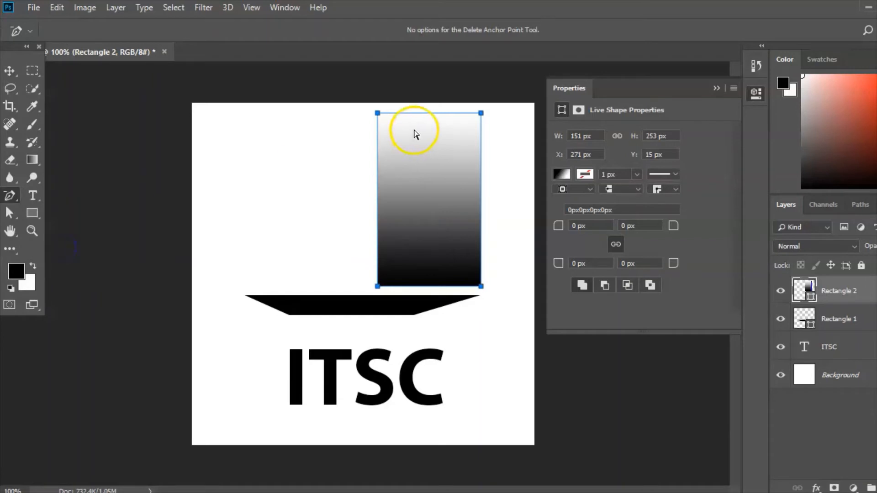
{"action": "mouse_move", "coordinate": [483, 119]}
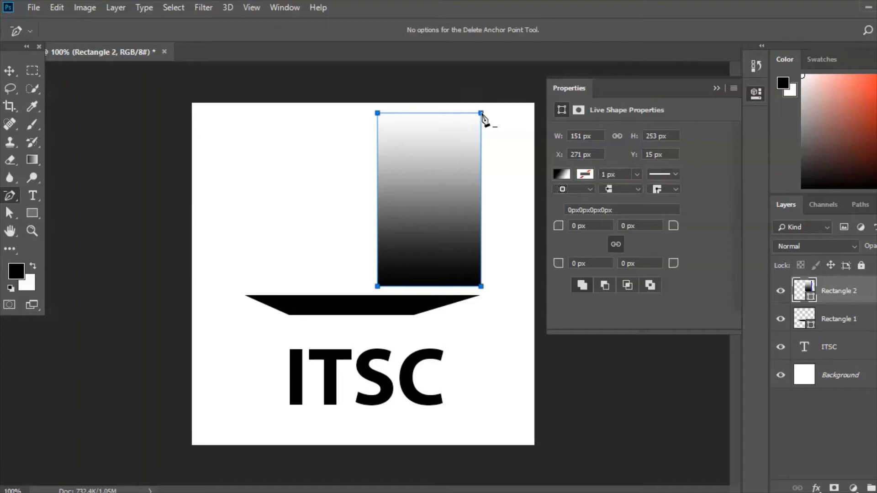
{"action": "left_click", "coordinate": [481, 114]}
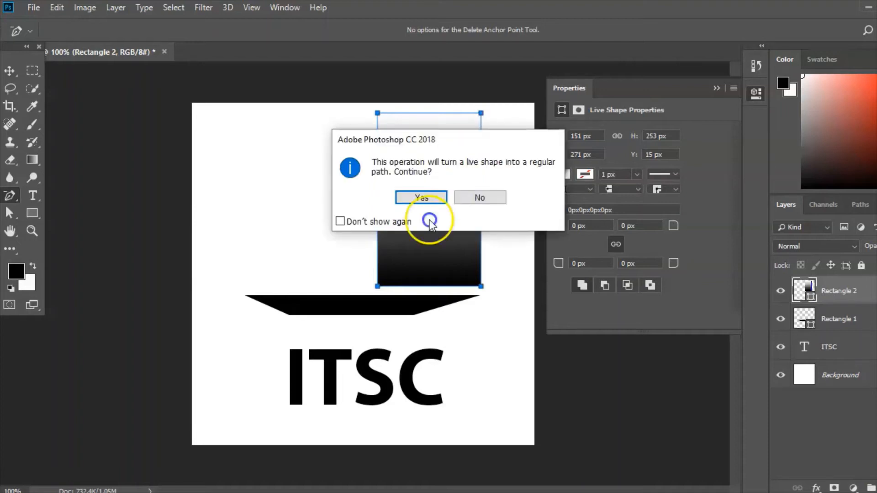
{"action": "left_click", "coordinate": [421, 197]}
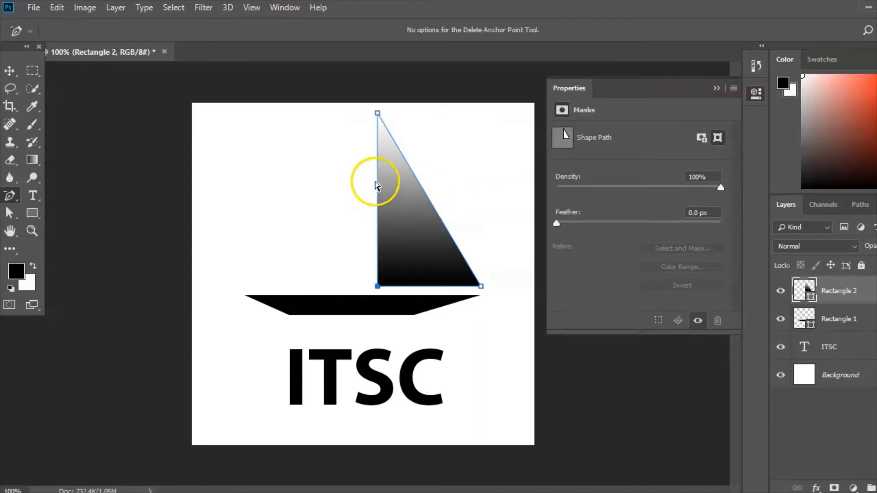
{"action": "mouse_move", "coordinate": [380, 282]}
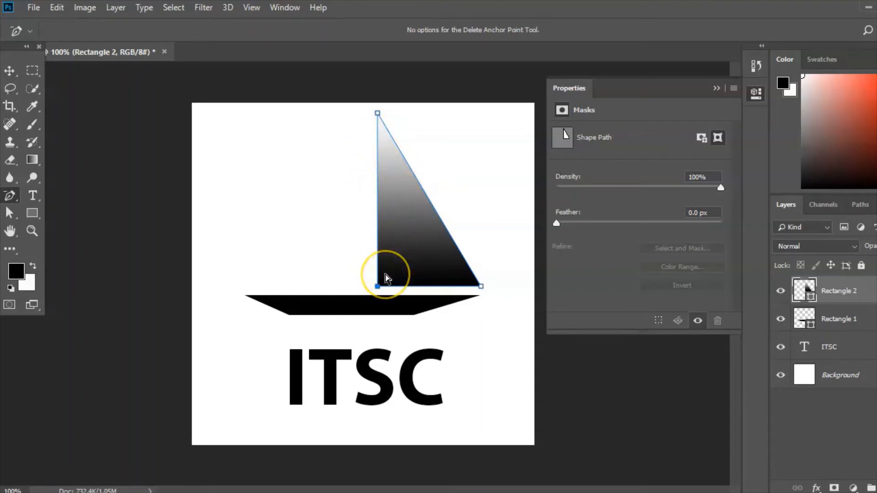
{"action": "mouse_move", "coordinate": [349, 270]}
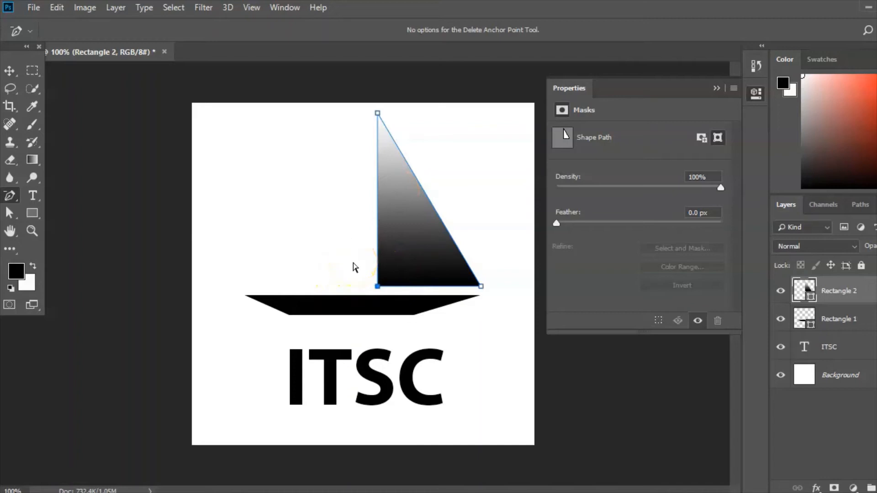
{"action": "mouse_move", "coordinate": [10, 199]}
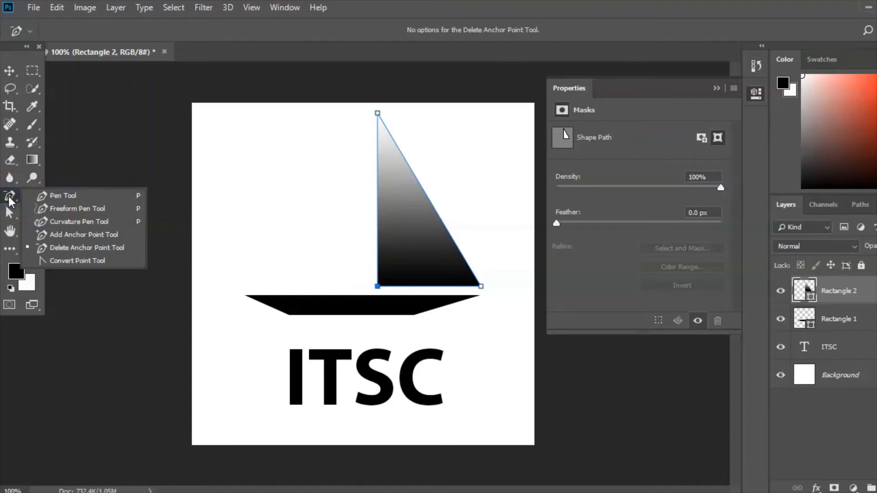
{"action": "mouse_move", "coordinate": [78, 222]}
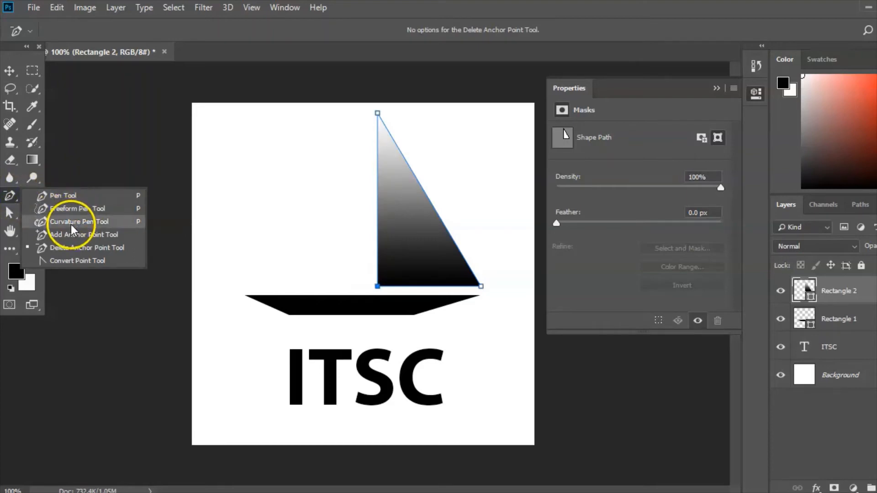
Bend the sail's left edge inward into a concave curve with the Curvature Pen tool.
{"action": "left_click", "coordinate": [78, 222]}
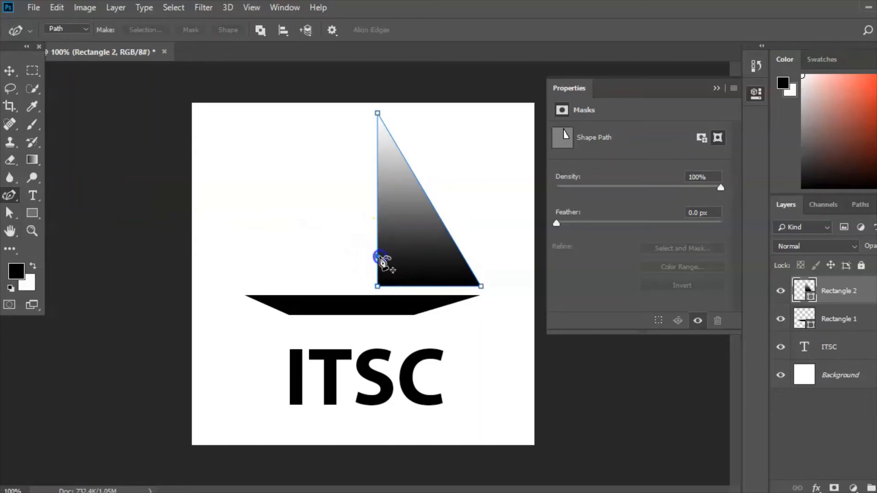
{"action": "left_click_drag", "start_coordinate": [378, 257], "coordinate": [386, 282]}
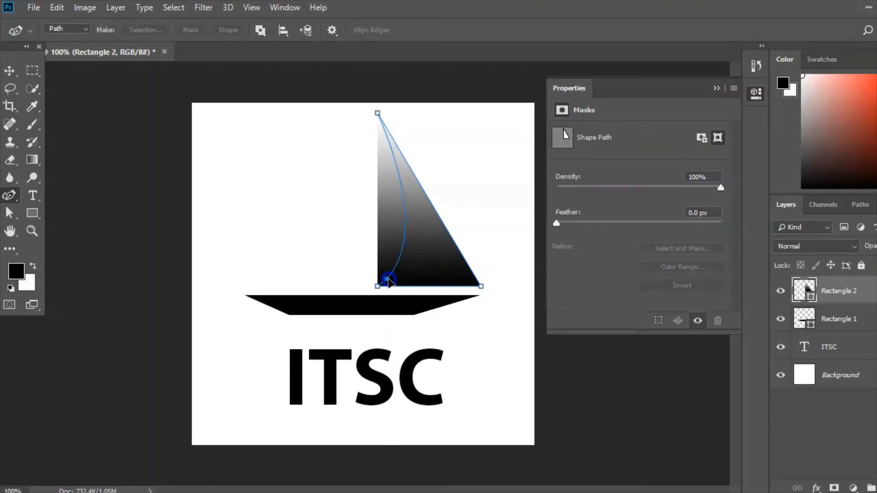
{"action": "left_click_drag", "start_coordinate": [389, 279], "coordinate": [386, 282]}
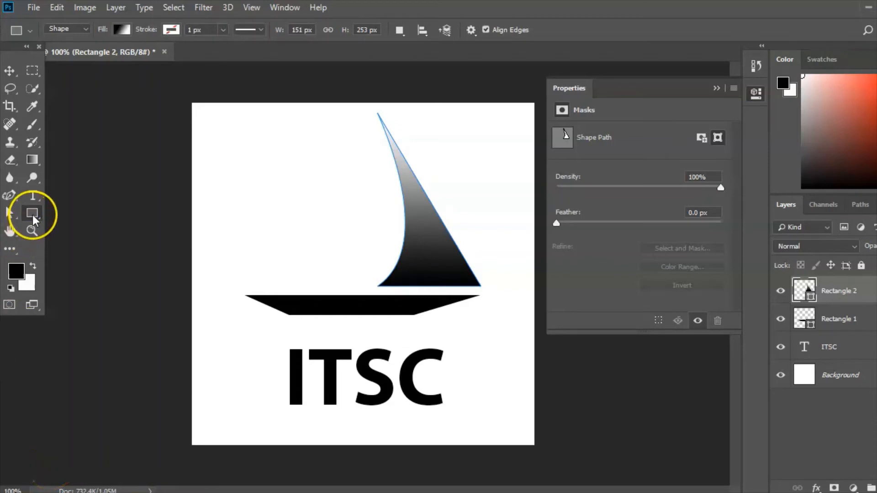
Draw a second tall gradient rectangle to the left of the curved sail.
{"action": "left_click", "coordinate": [32, 214]}
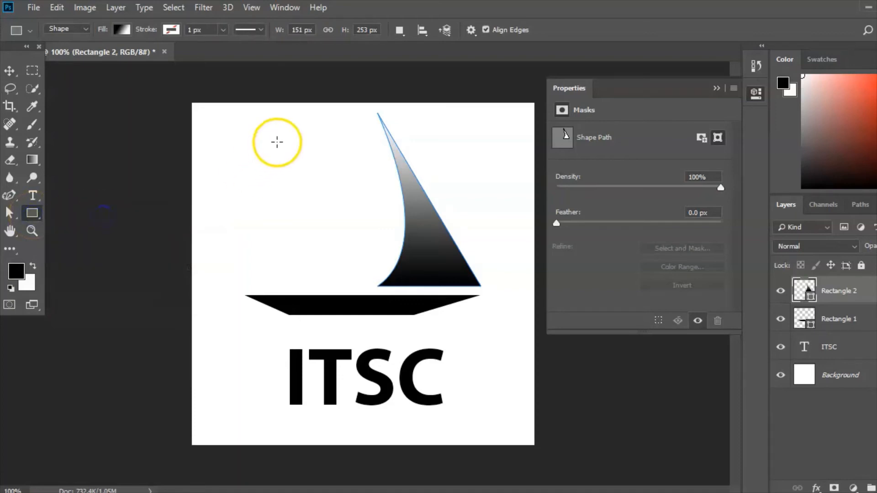
{"action": "mouse_move", "coordinate": [293, 111]}
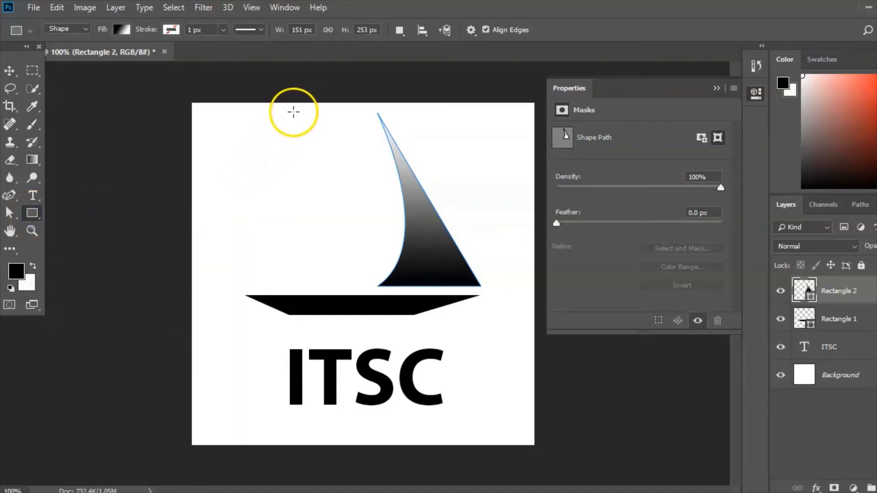
{"action": "left_click_drag", "start_coordinate": [294, 112], "coordinate": [364, 286]}
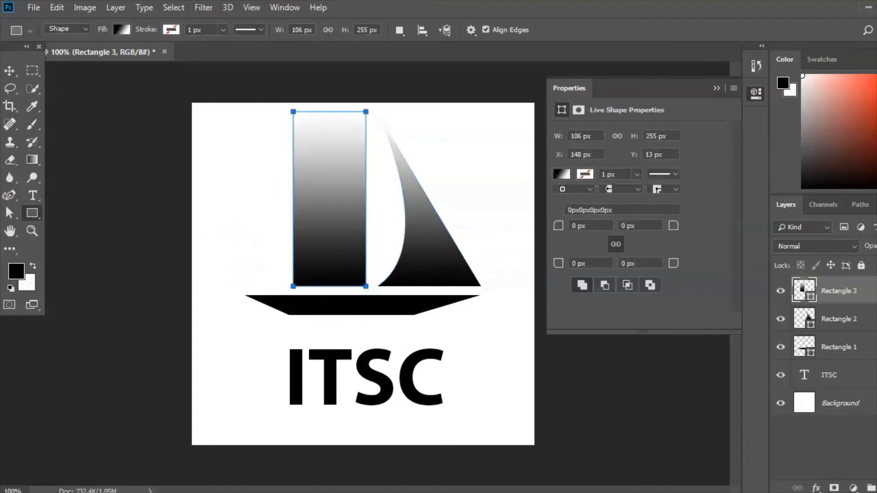
{"action": "mouse_move", "coordinate": [10, 197]}
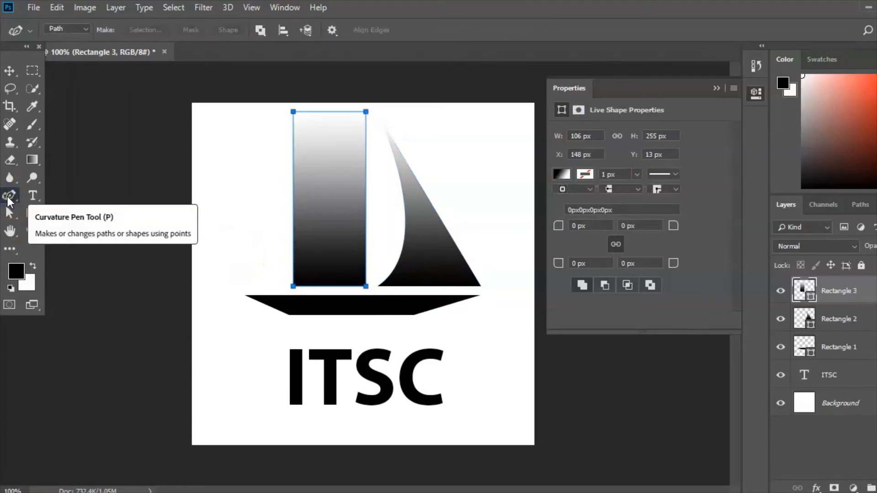
Delete the left rectangle's top-left anchor, converting it into a triangular sail path.
{"action": "left_click", "coordinate": [10, 196]}
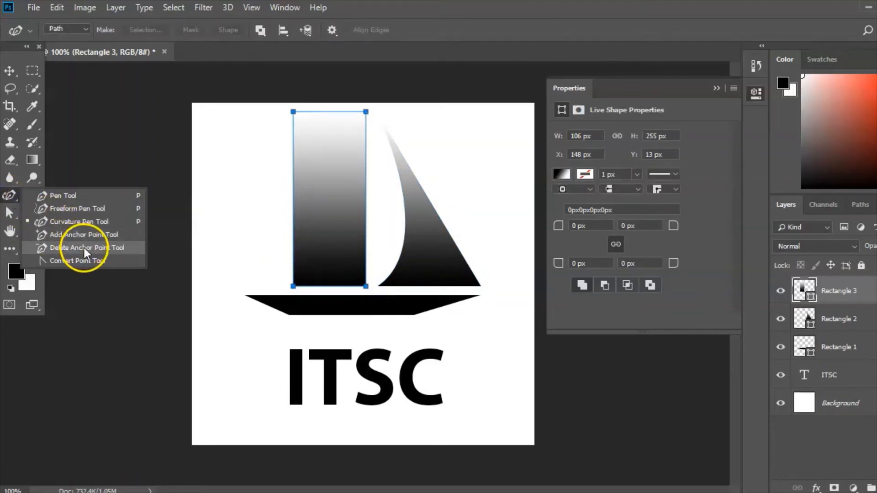
{"action": "left_click", "coordinate": [87, 247]}
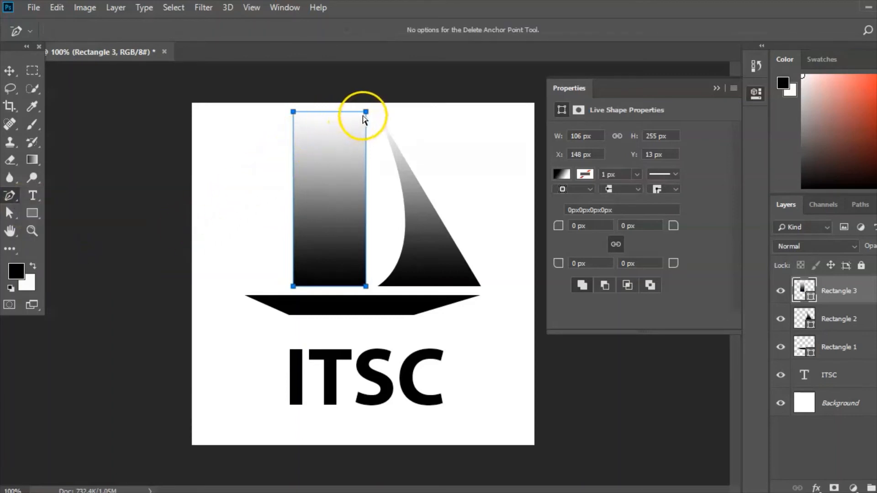
{"action": "mouse_move", "coordinate": [294, 285]}
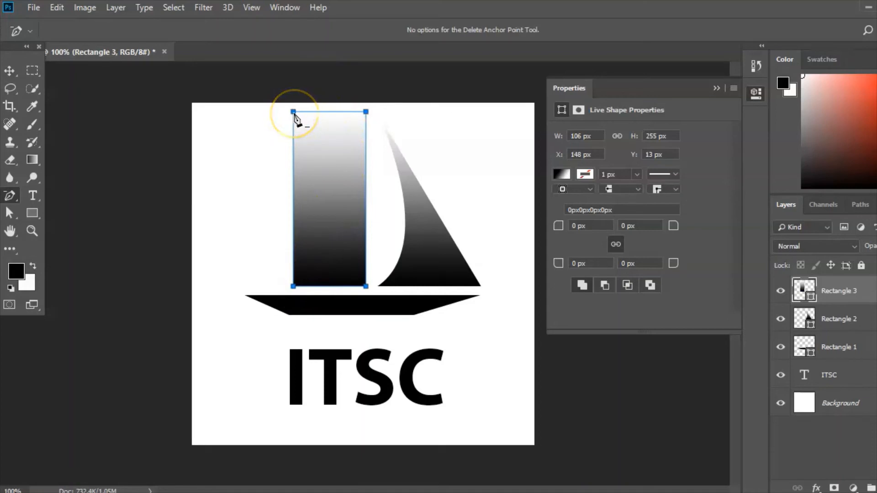
{"action": "left_click", "coordinate": [296, 115]}
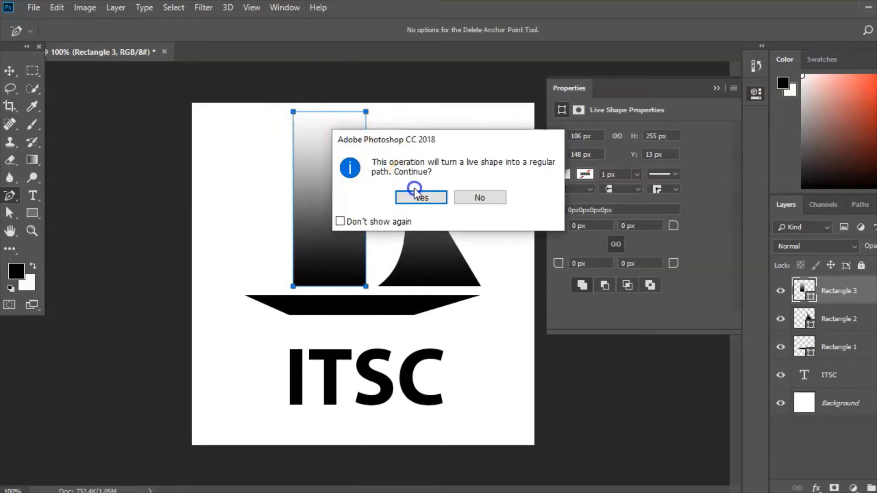
{"action": "left_click", "coordinate": [421, 197]}
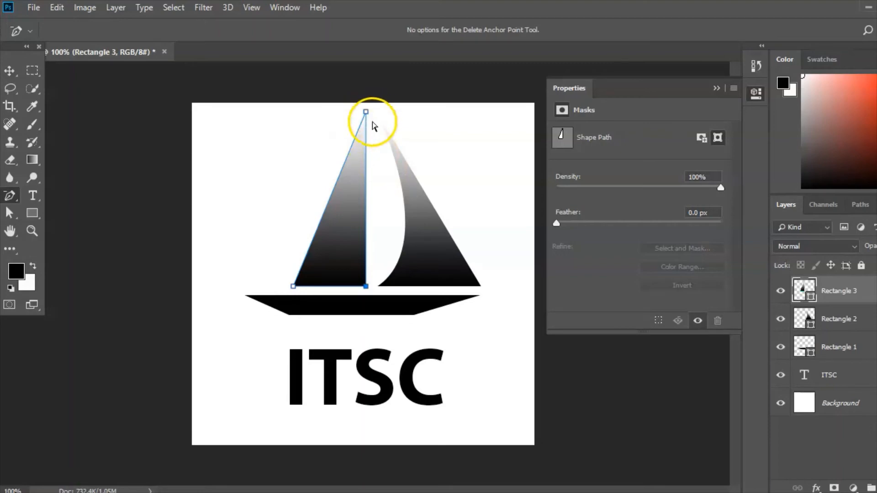
{"action": "mouse_move", "coordinate": [173, 260]}
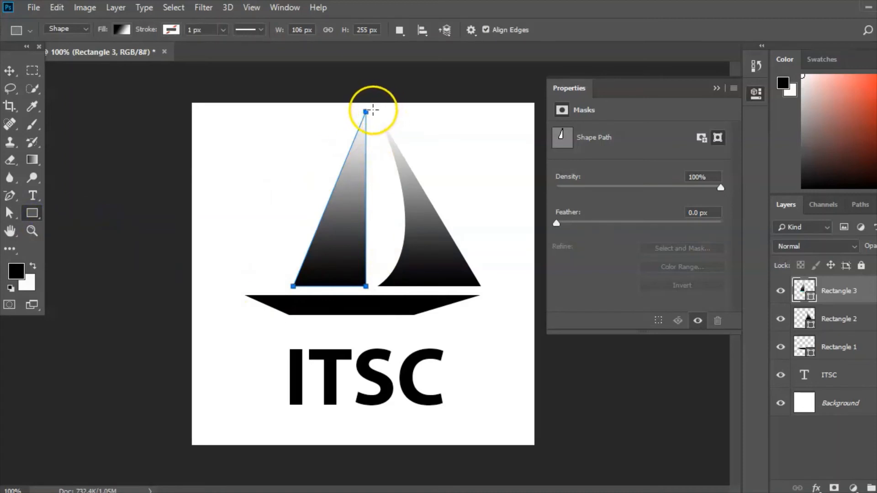
Draw a thin tall mast rectangle between the sails down to the hull, filled solid black.
{"action": "left_click_drag", "start_coordinate": [370, 110], "coordinate": [373, 295]}
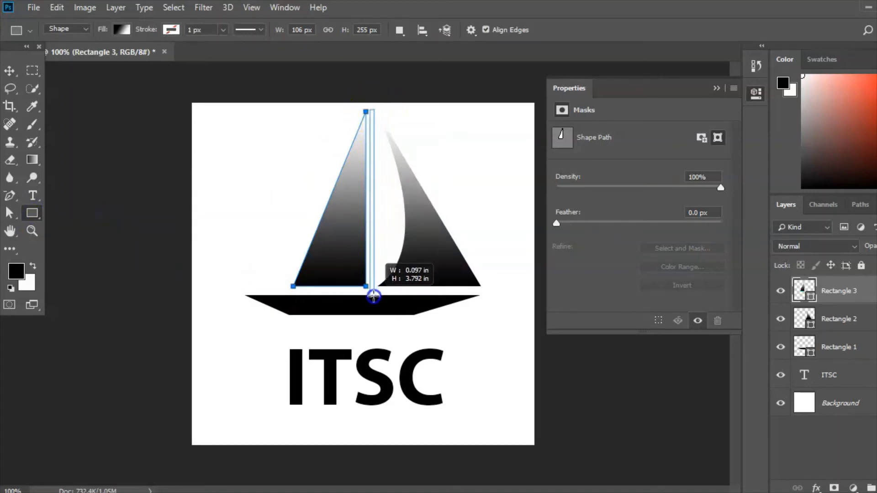
{"action": "left_click_drag", "start_coordinate": [372, 110], "coordinate": [371, 299]}
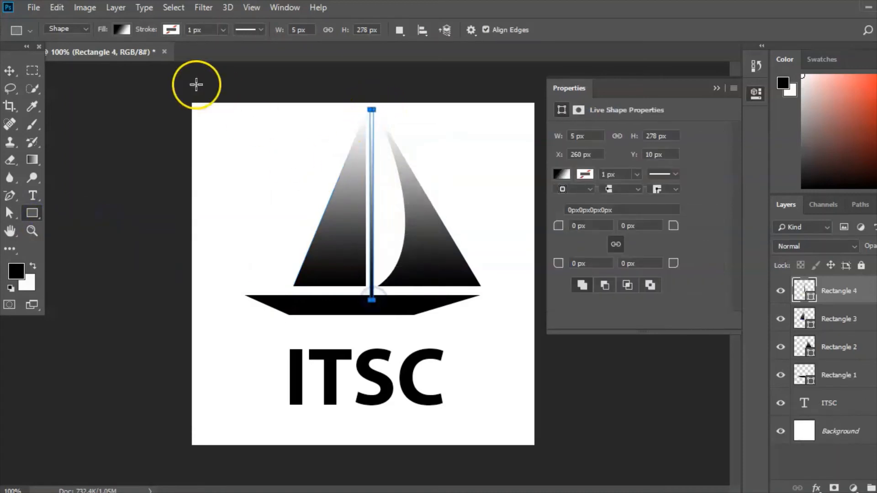
{"action": "left_click", "coordinate": [121, 29]}
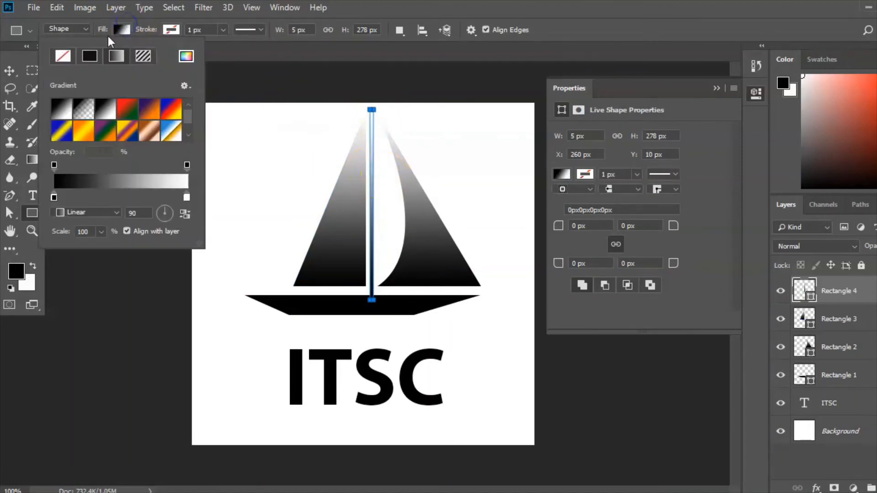
{"action": "left_click", "coordinate": [89, 55]}
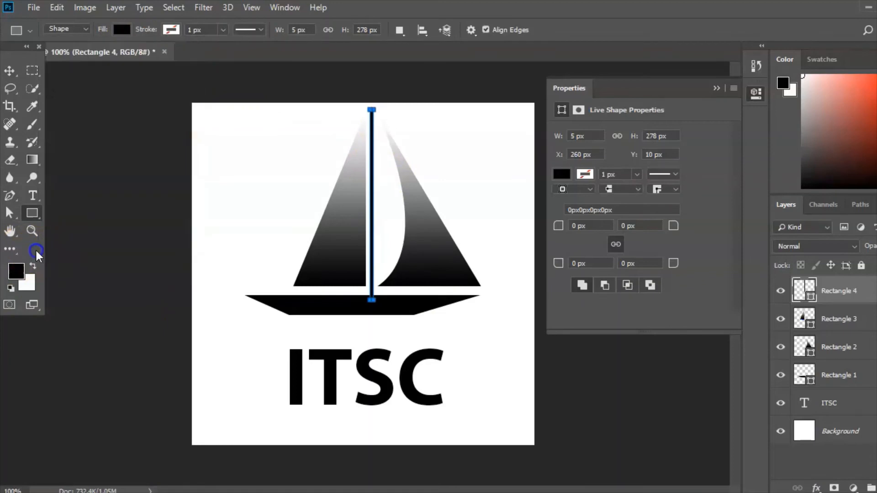
Deselect the mast, cancel the stray Create Rectangle dialog and switch to the Move tool.
{"action": "left_click", "coordinate": [717, 88]}
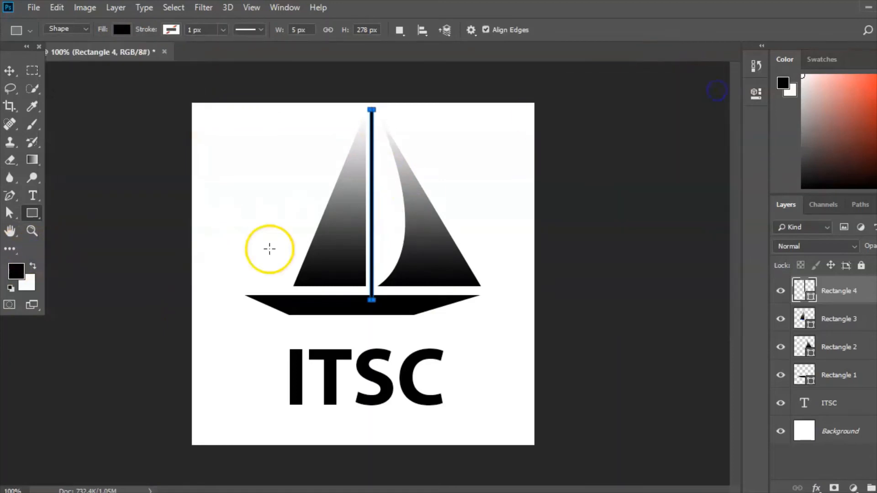
{"action": "left_click", "coordinate": [269, 249]}
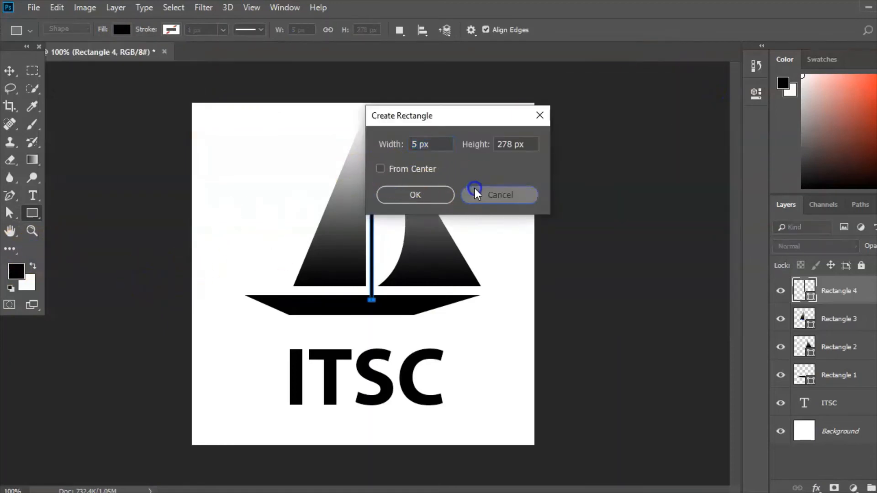
{"action": "left_click", "coordinate": [498, 195]}
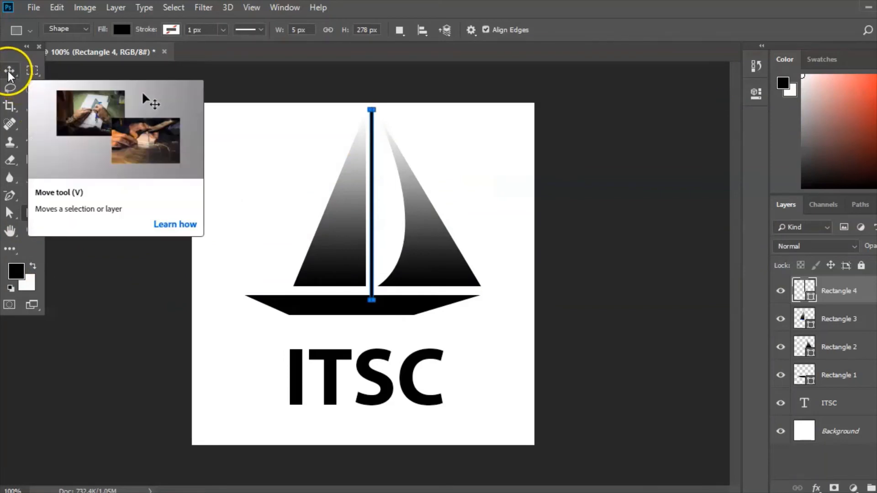
{"action": "left_click", "coordinate": [10, 70]}
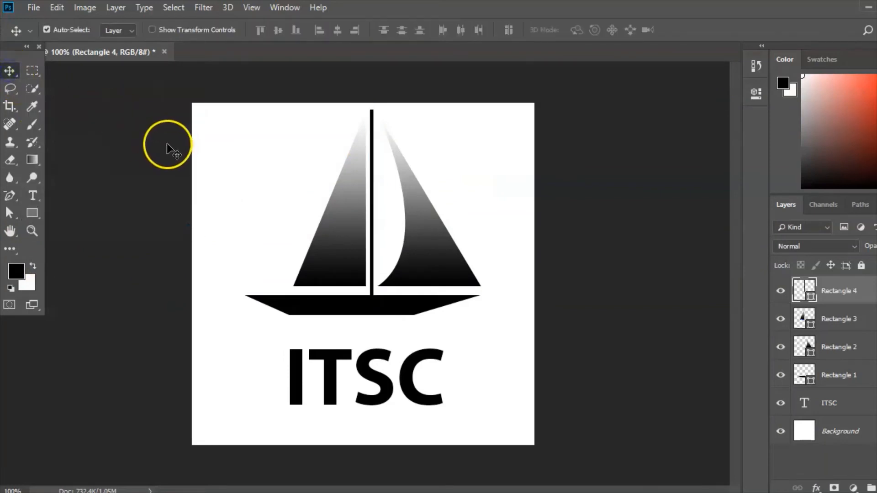
{"action": "mouse_move", "coordinate": [116, 358]}
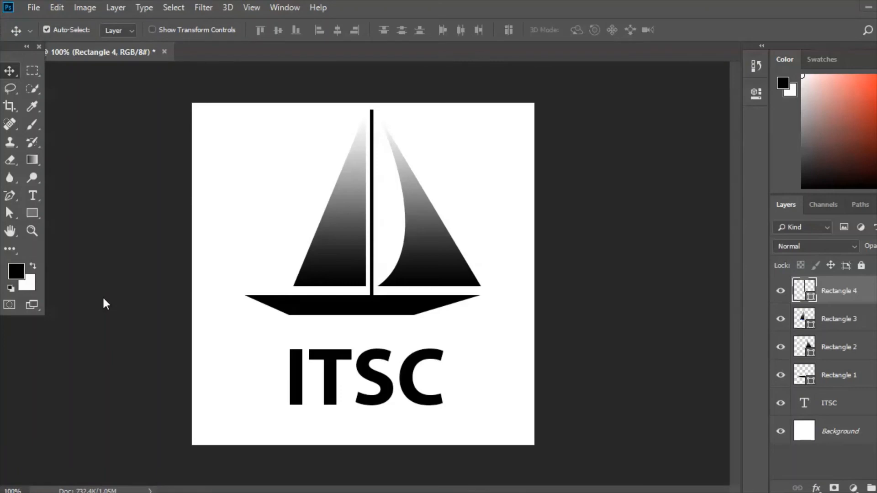
Start exporting the logo via File > Export > Quick Export as PNG.
{"action": "left_click", "coordinate": [33, 8]}
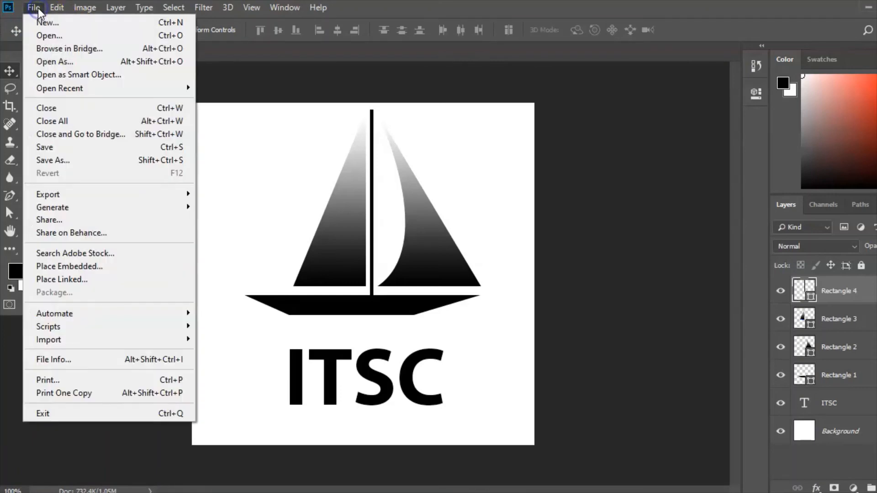
{"action": "mouse_move", "coordinate": [48, 194]}
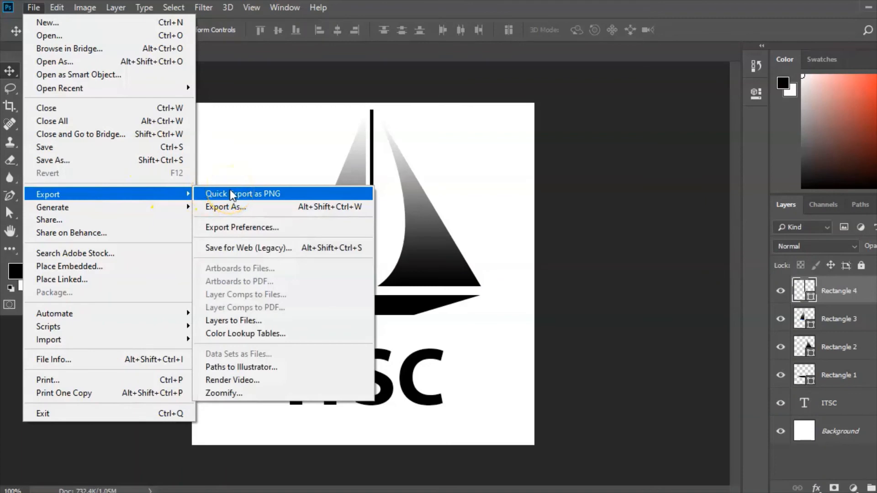
{"action": "mouse_move", "coordinate": [226, 207]}
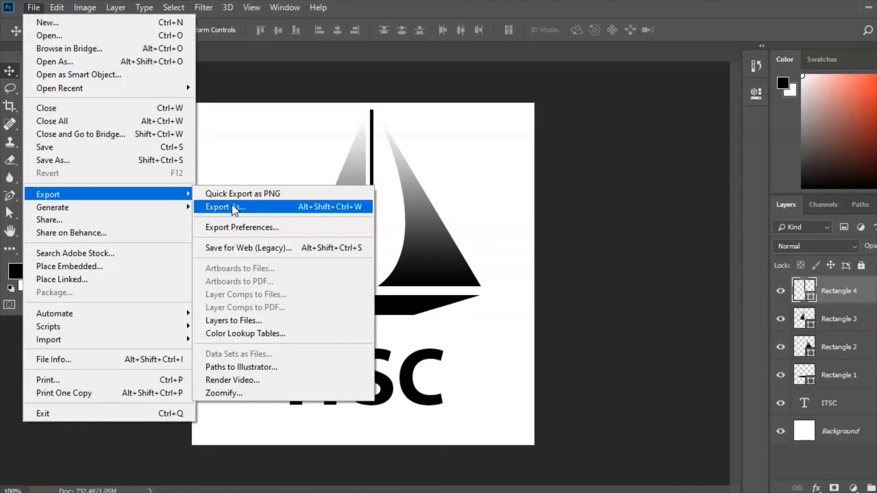
{"action": "mouse_move", "coordinate": [242, 194]}
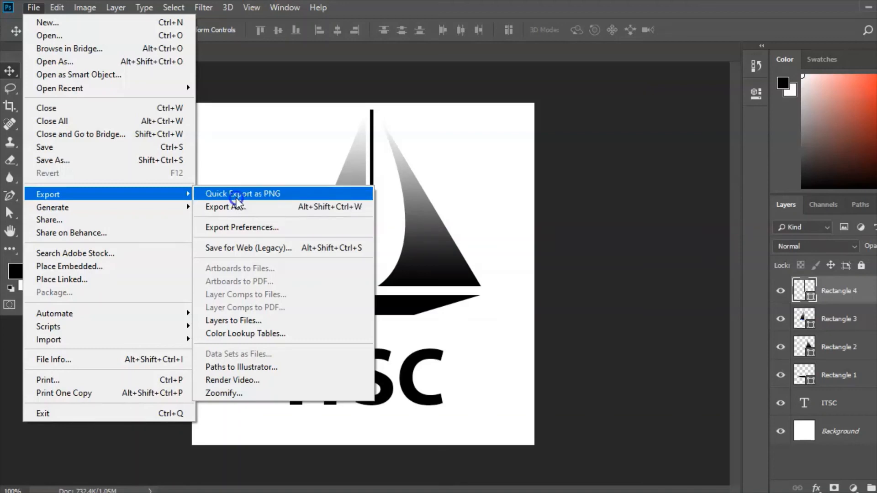
{"action": "left_click", "coordinate": [225, 206]}
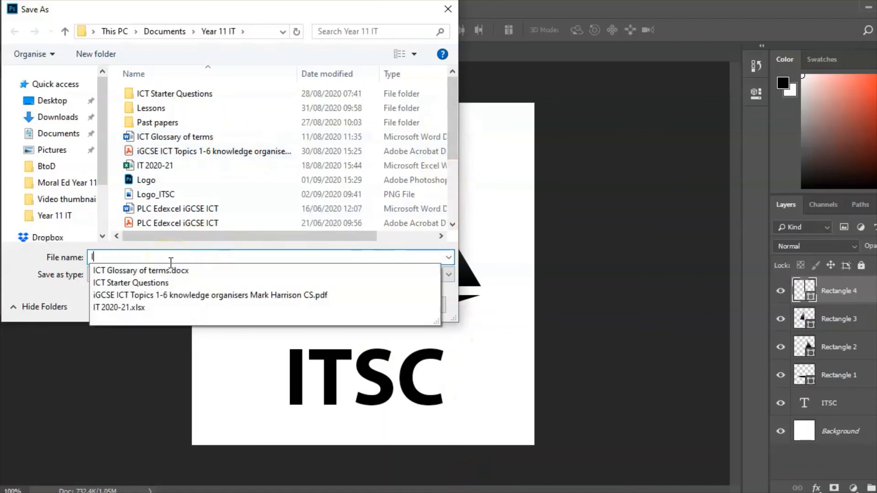
Save the exported logo as 'ITSC lo' PNG in the Year 11 IT folder.
{"action": "type", "text": "ITSC lo"}
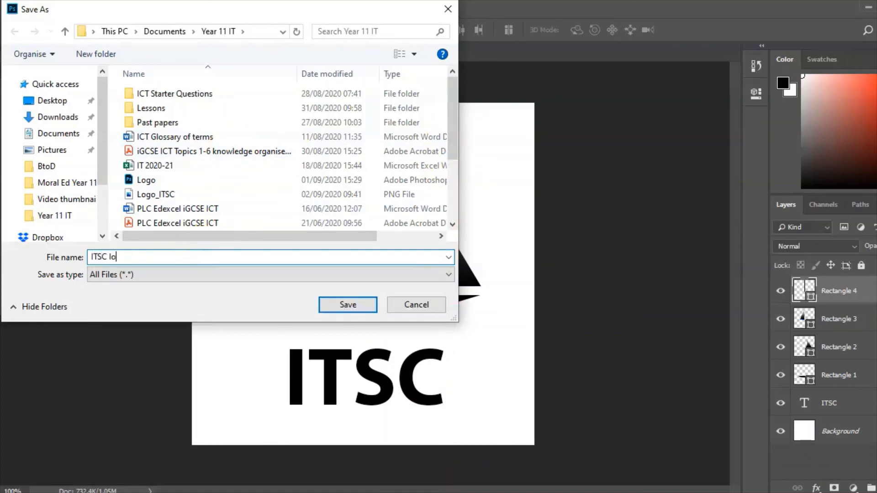
{"action": "left_click", "coordinate": [347, 305]}
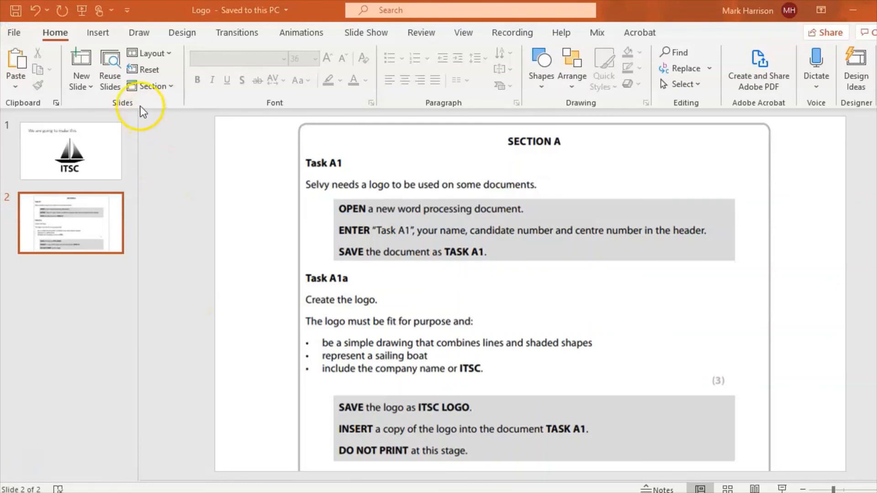
Insert a picture from this device onto the Section A task slide.
{"action": "left_click", "coordinate": [98, 32]}
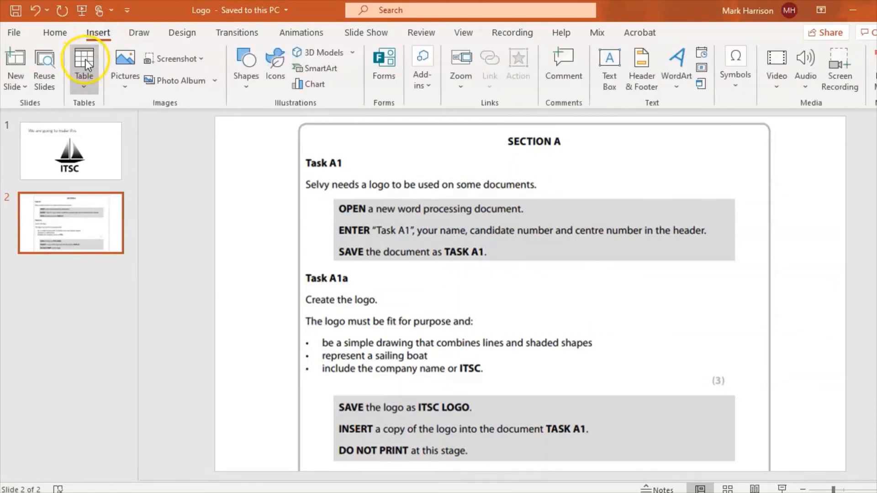
{"action": "left_click", "coordinate": [124, 62]}
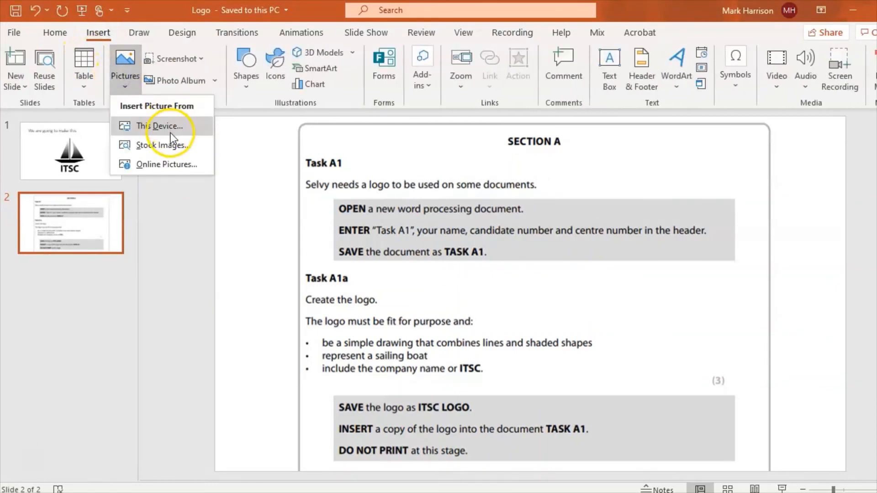
{"action": "left_click", "coordinate": [163, 125]}
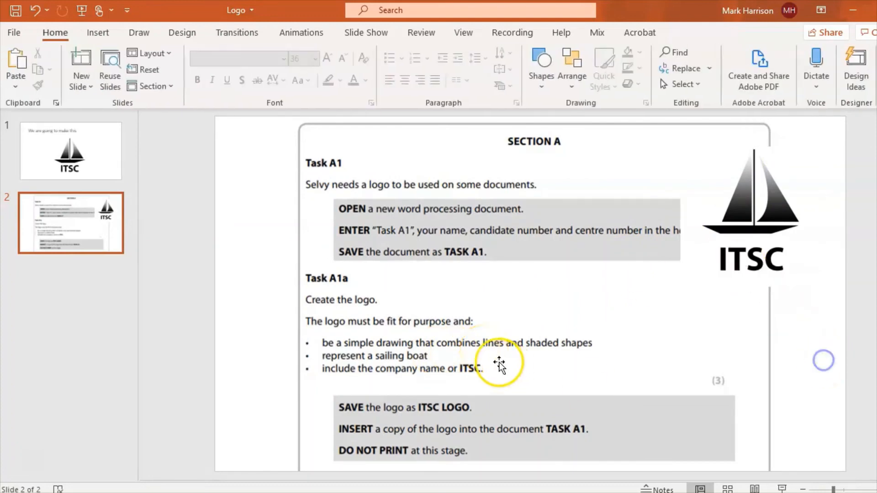
{"action": "mouse_move", "coordinate": [543, 316]}
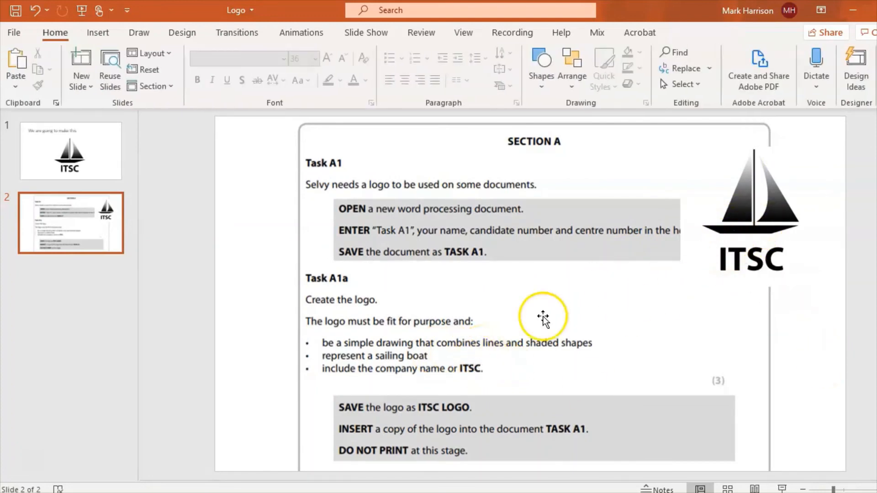
{"action": "mouse_move", "coordinate": [618, 282]}
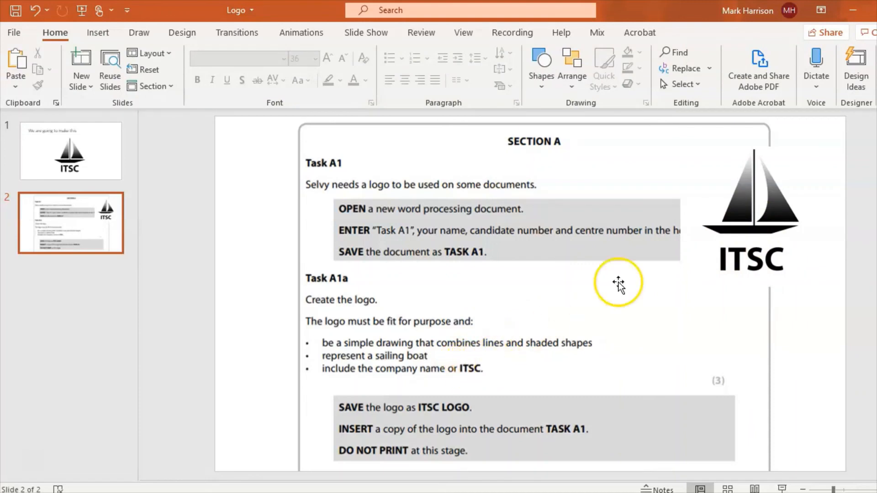
{"action": "mouse_move", "coordinate": [481, 351]}
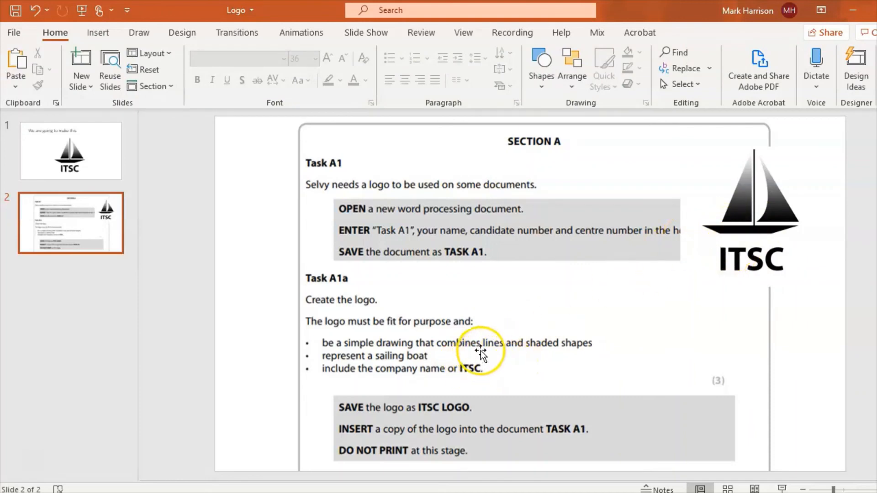
{"action": "mouse_move", "coordinate": [752, 215]}
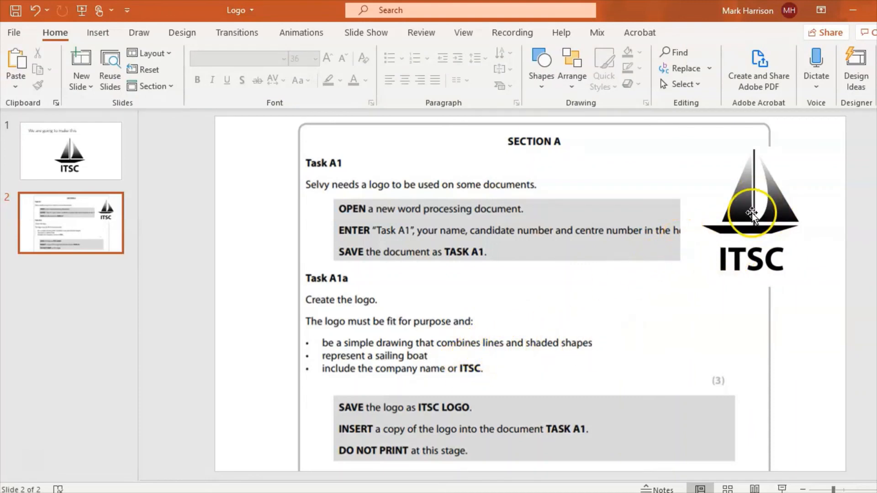